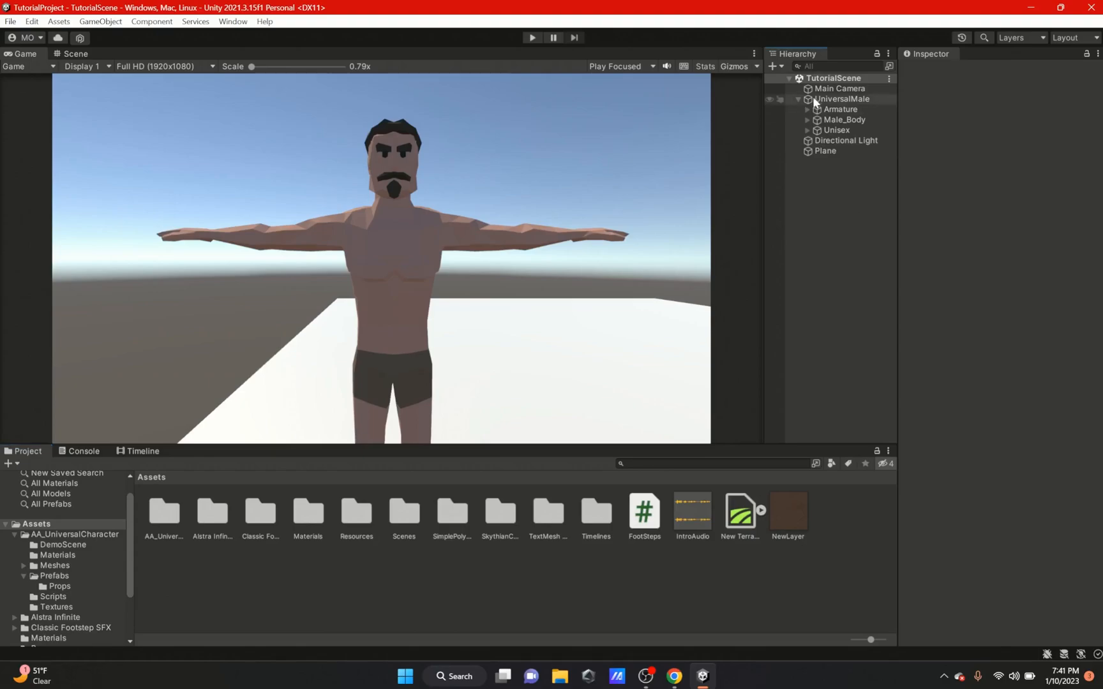
Create an empty MaterialChanger object and a new ChangeMaterial script.
{"action": "left_click", "coordinate": [843, 99]}
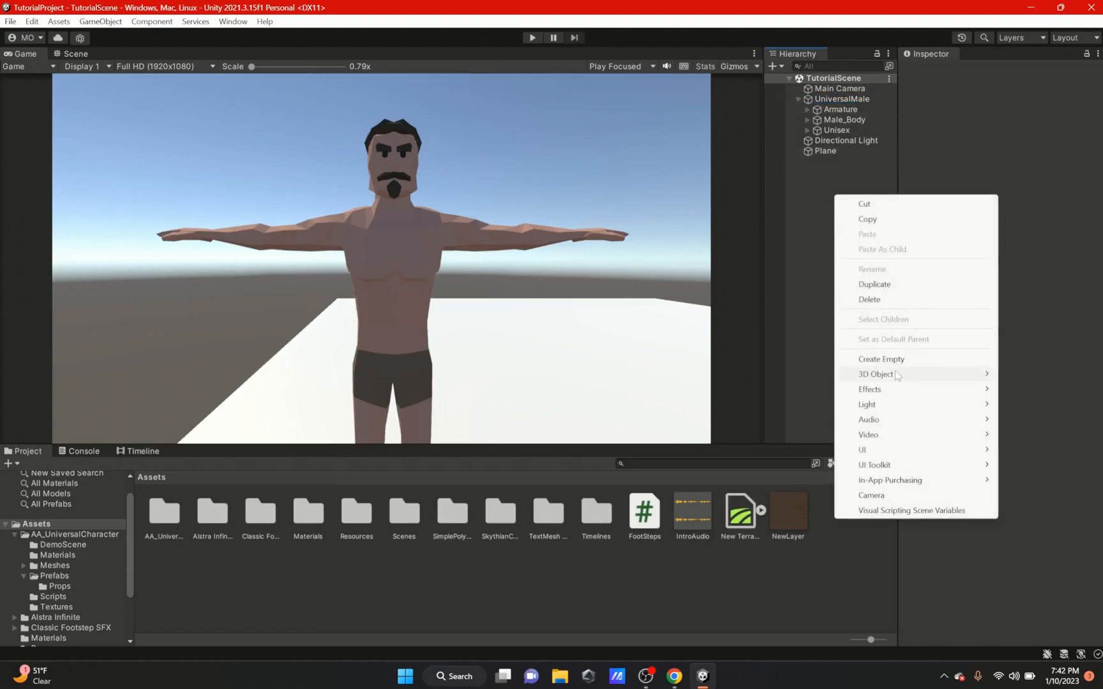
{"action": "left_click", "coordinate": [880, 359]}
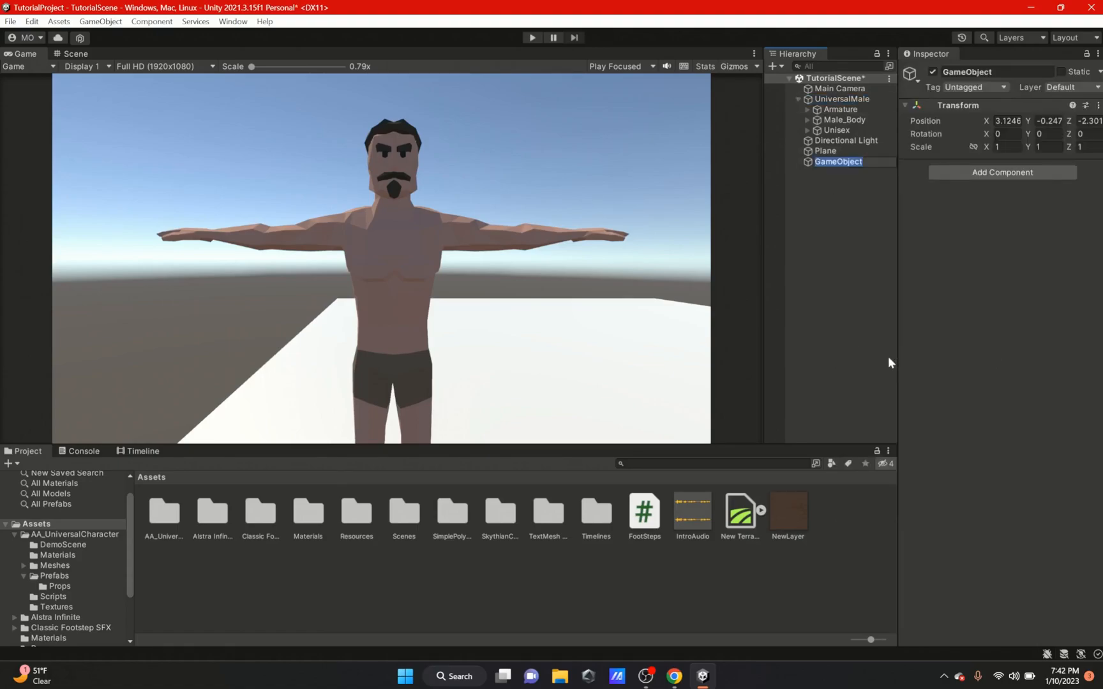
{"action": "type", "text": "MaterialChanger"}
{"action": "left_click", "coordinate": [1089, 120]}
{"action": "type", "text": "0"}
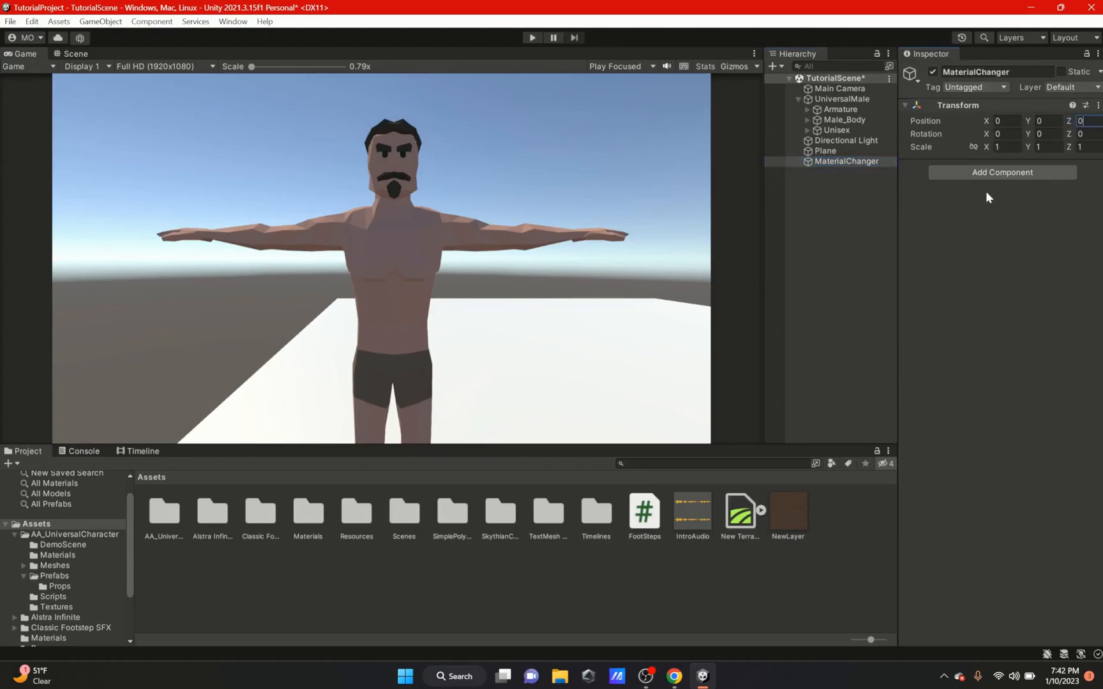
{"action": "type", "text": "ChangeMaterial"}
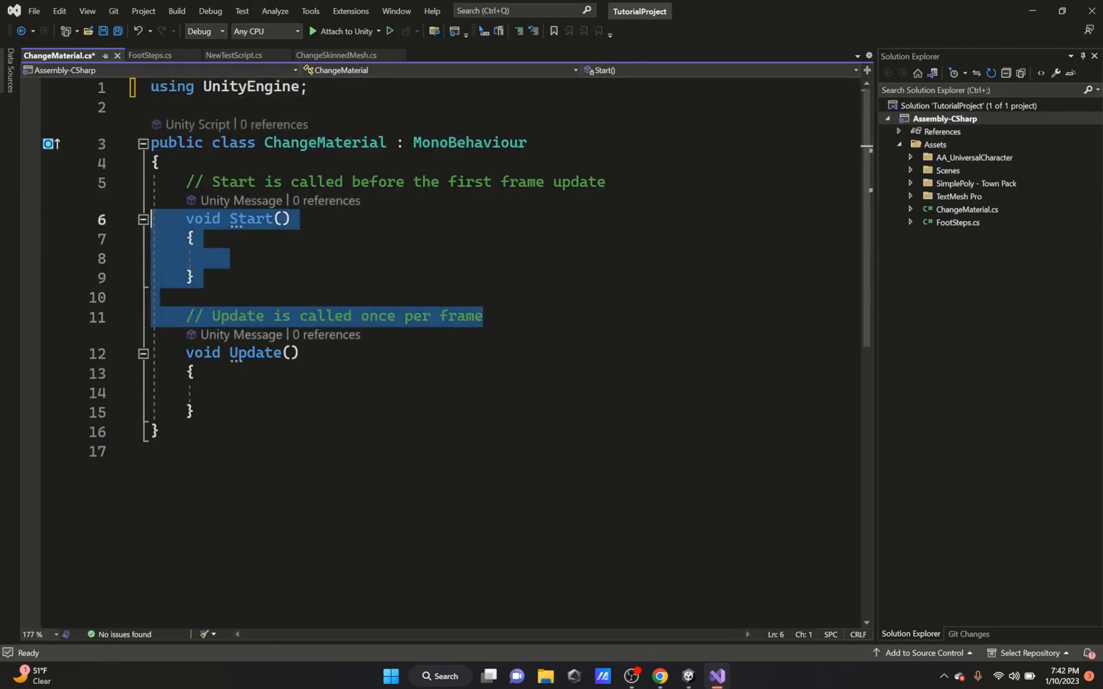
Remove Start() and add serialized SkinnedMeshRenderer meshRendererToUse and Material materialToUse fields.
{"action": "key", "text": "Delete"}
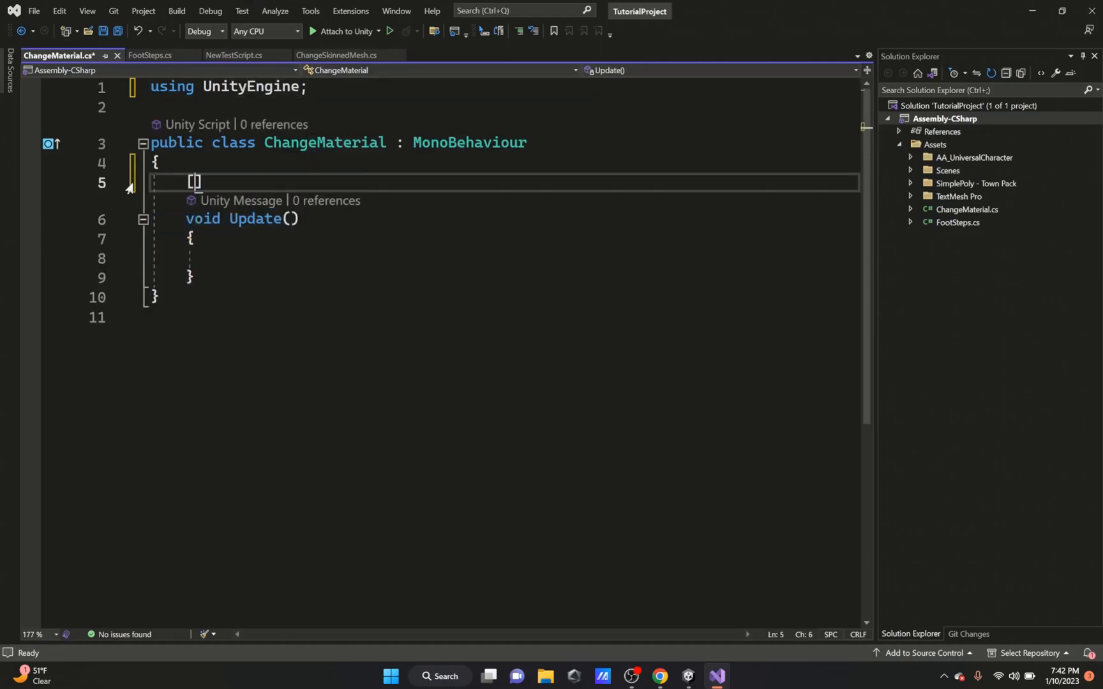
{"action": "type", "text": "SerializeField]"}
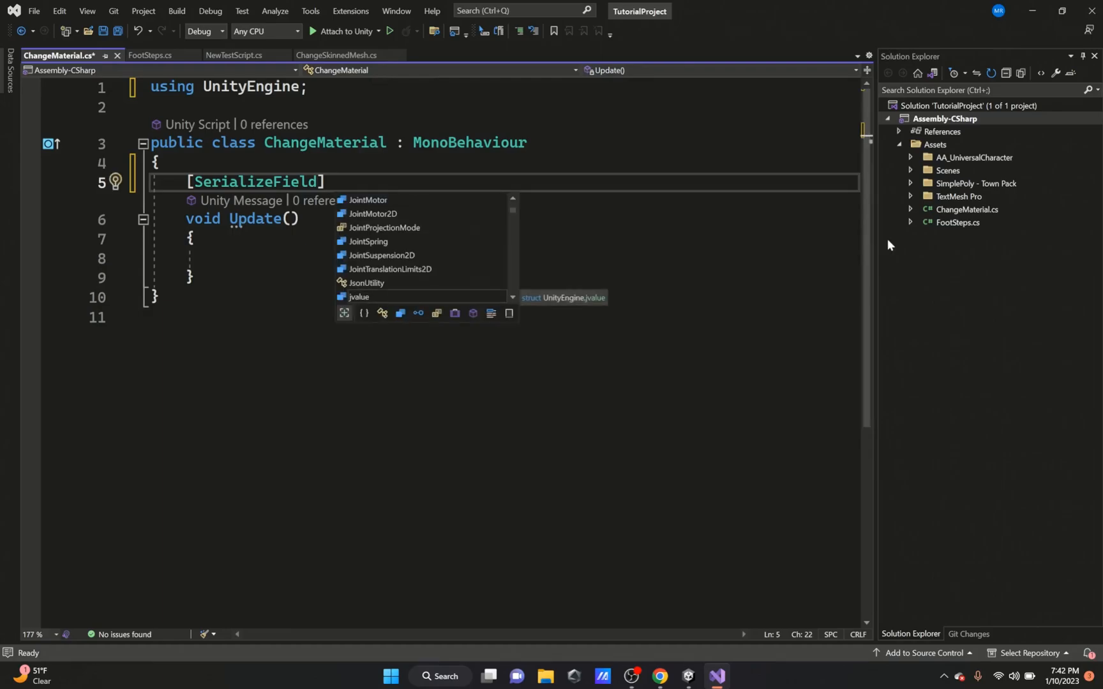
{"action": "type", "text": "SkinnedMeshRenderer"}
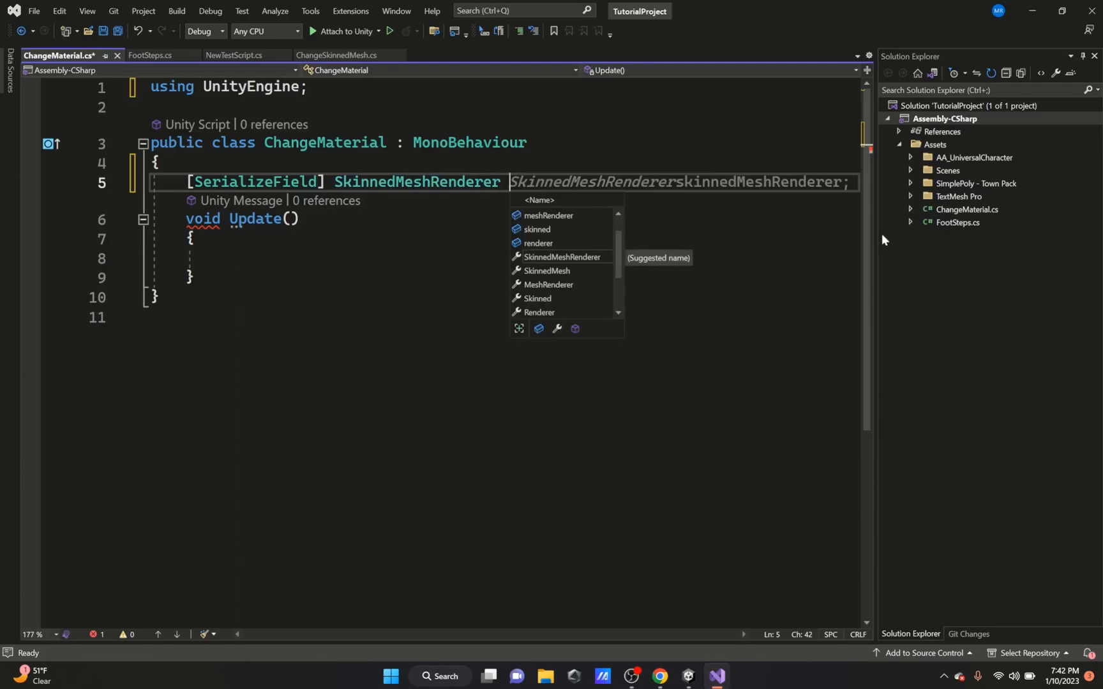
{"action": "type", "text": "meshRendererToUse;"}
{"action": "type", "text": "[SerializeField] Material materialToUse;"}
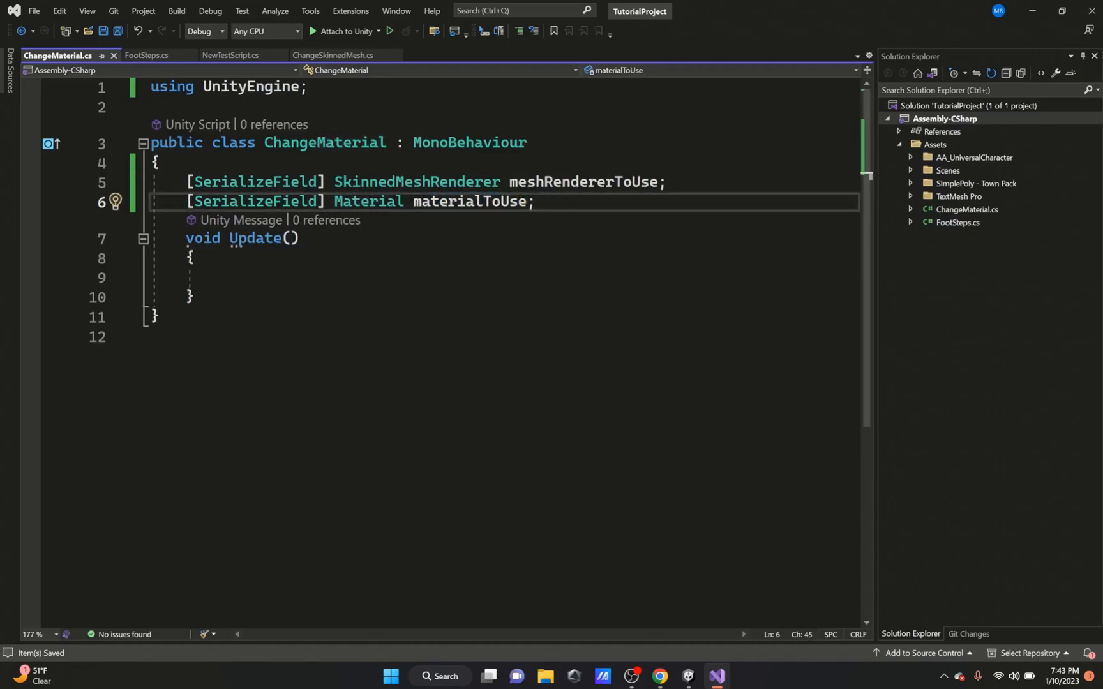
{"action": "key", "text": "enter"}
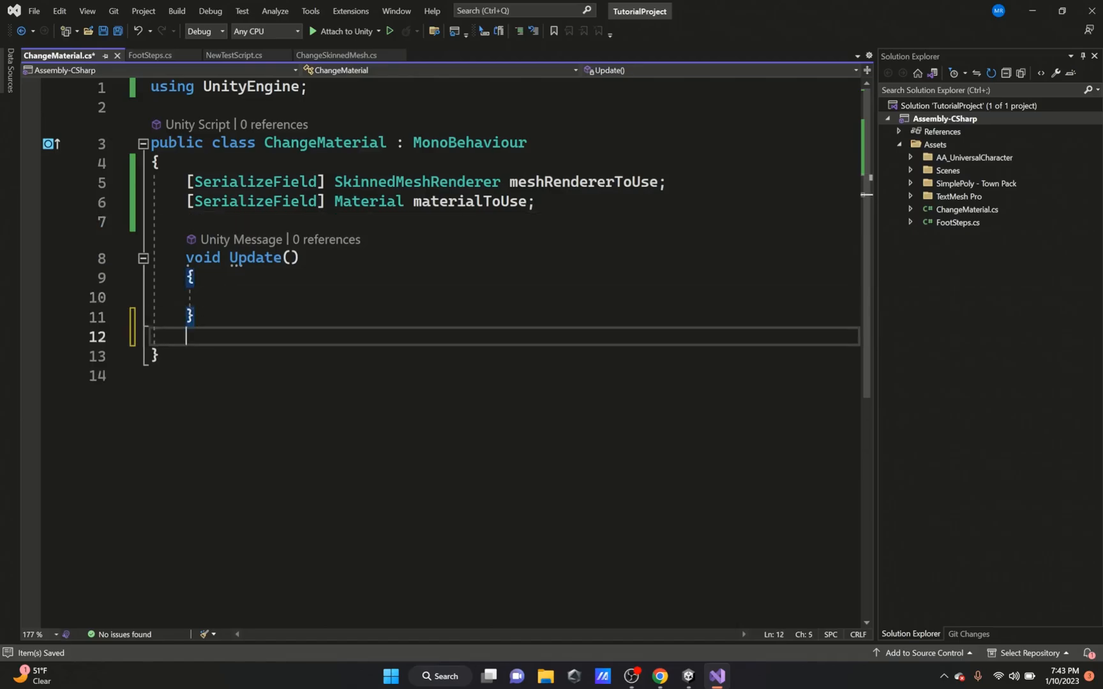
Write public void ChangeMaterialOnMesh() setting meshRendererToUse.material = materialToUse, then return to Unity.
{"action": "type", "text": "public void"}
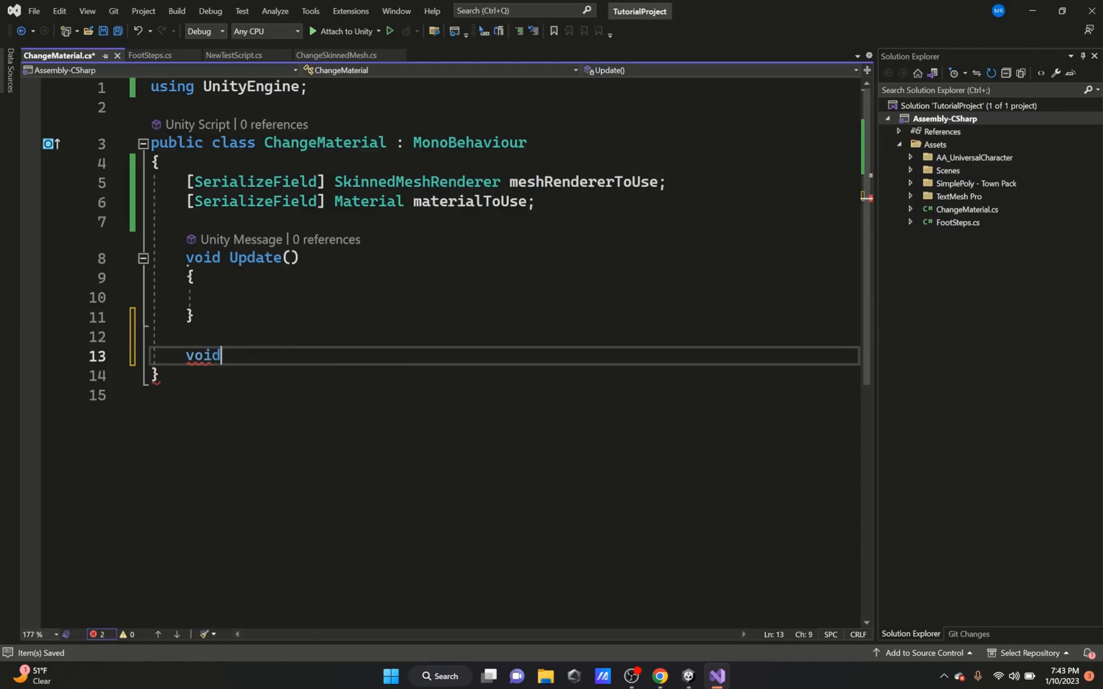
{"action": "type", "text": "C"}
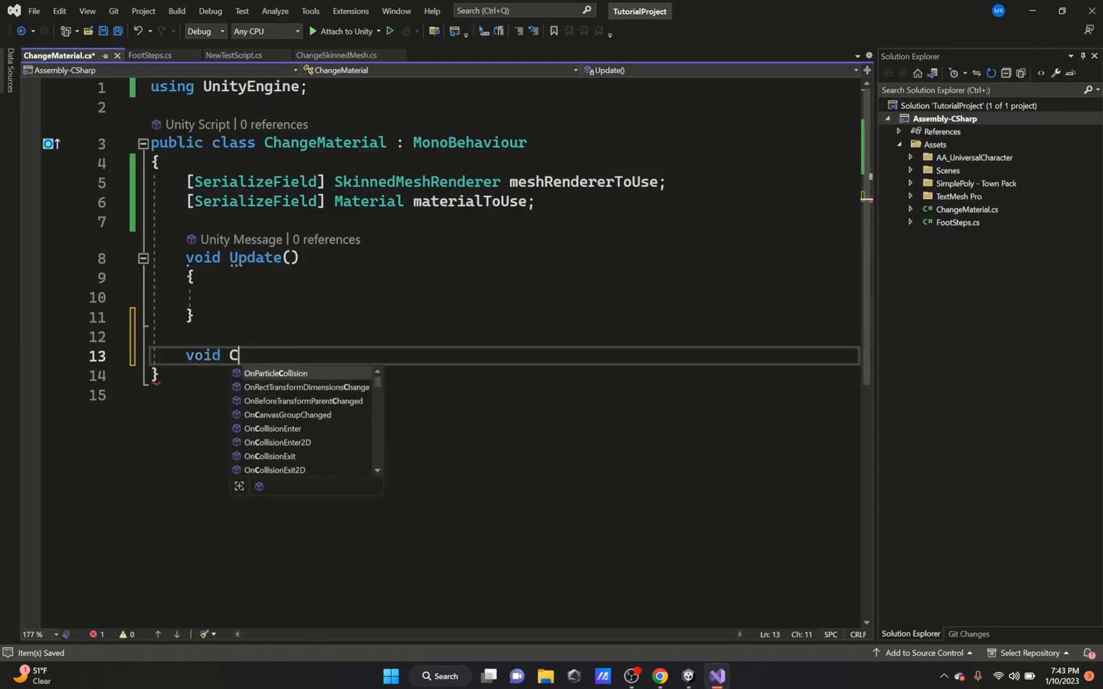
{"action": "type", "text": "hangeMaterialOnMesh("}
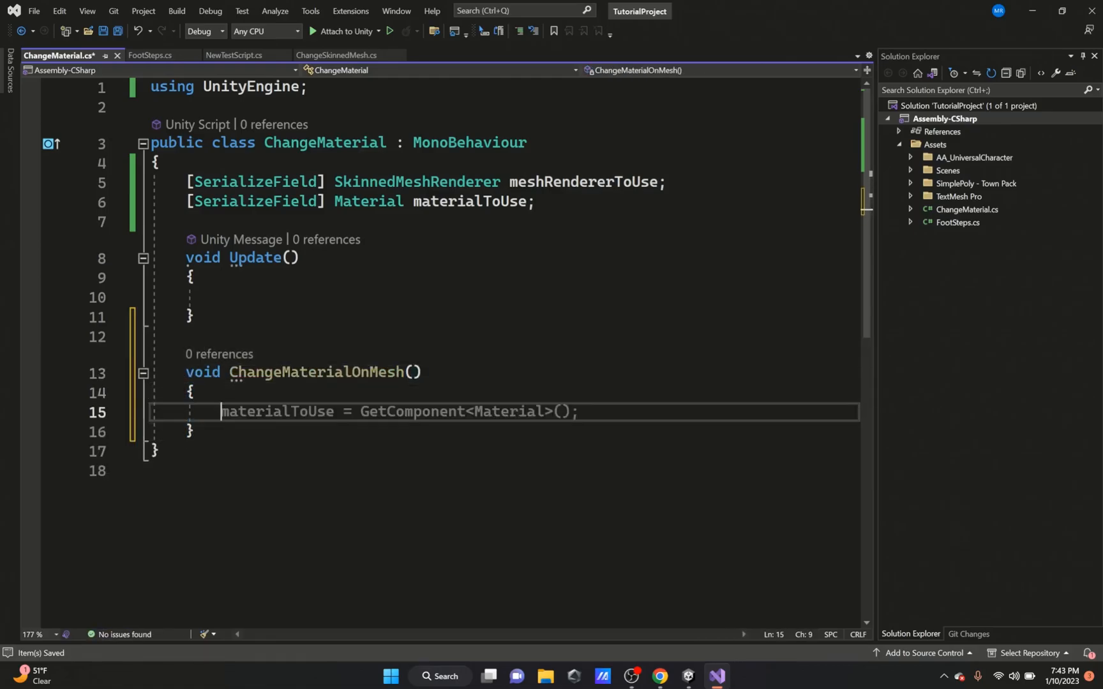
{"action": "type", "text": "meshe"}
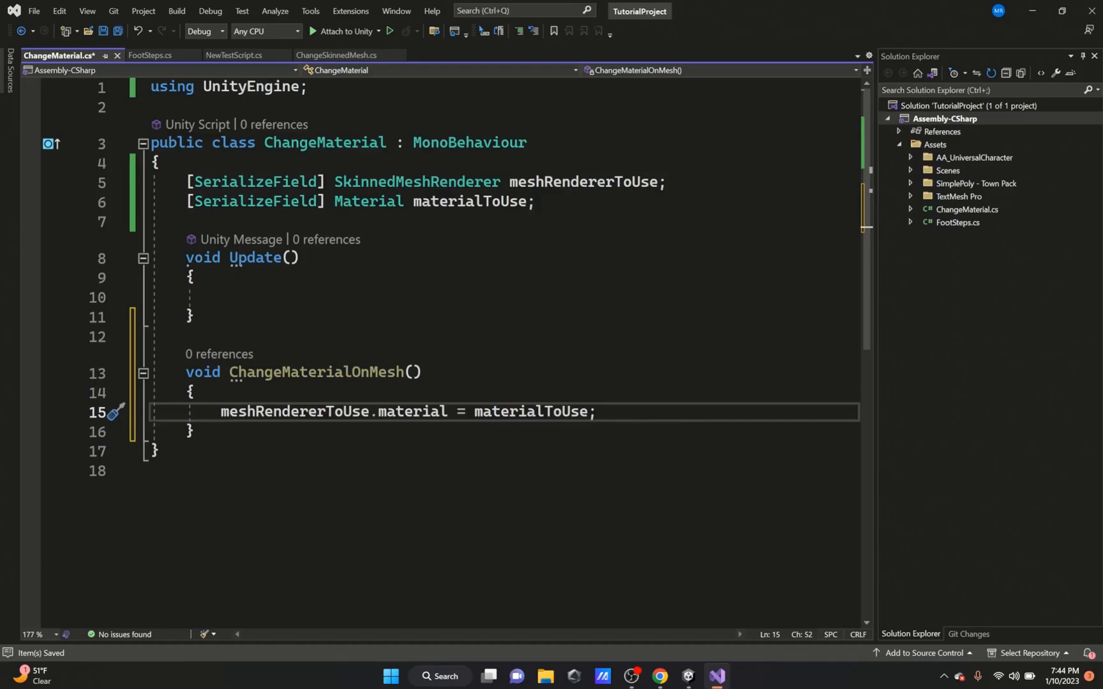
{"action": "mouse_move", "coordinate": [408, 411]}
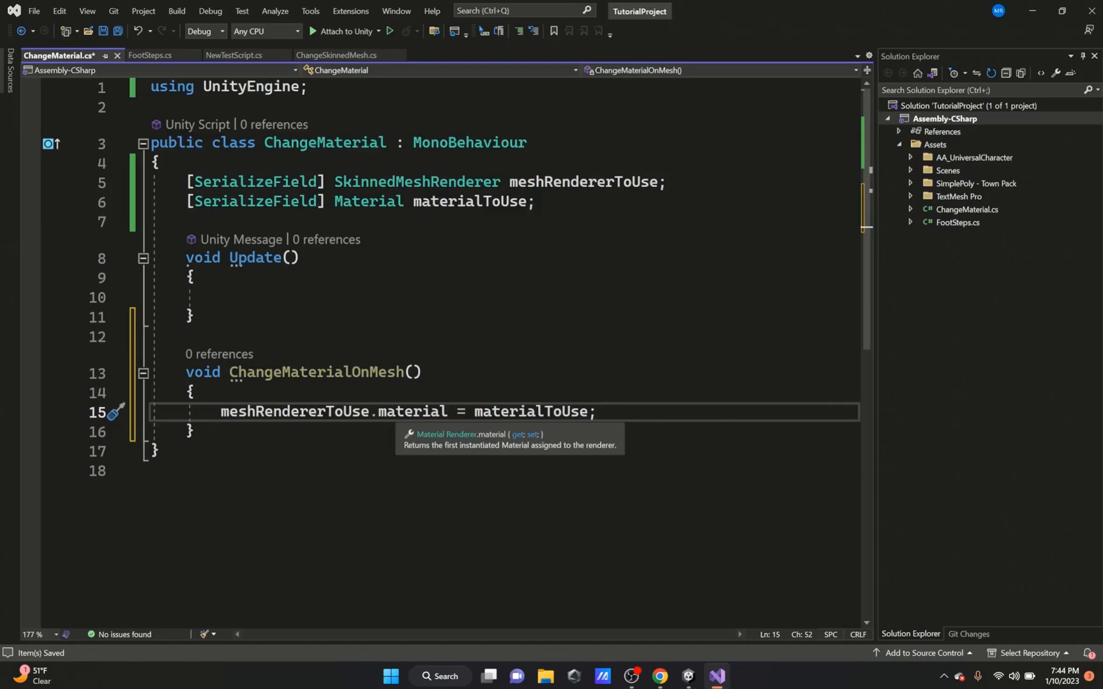
{"action": "left_click", "coordinate": [688, 678]}
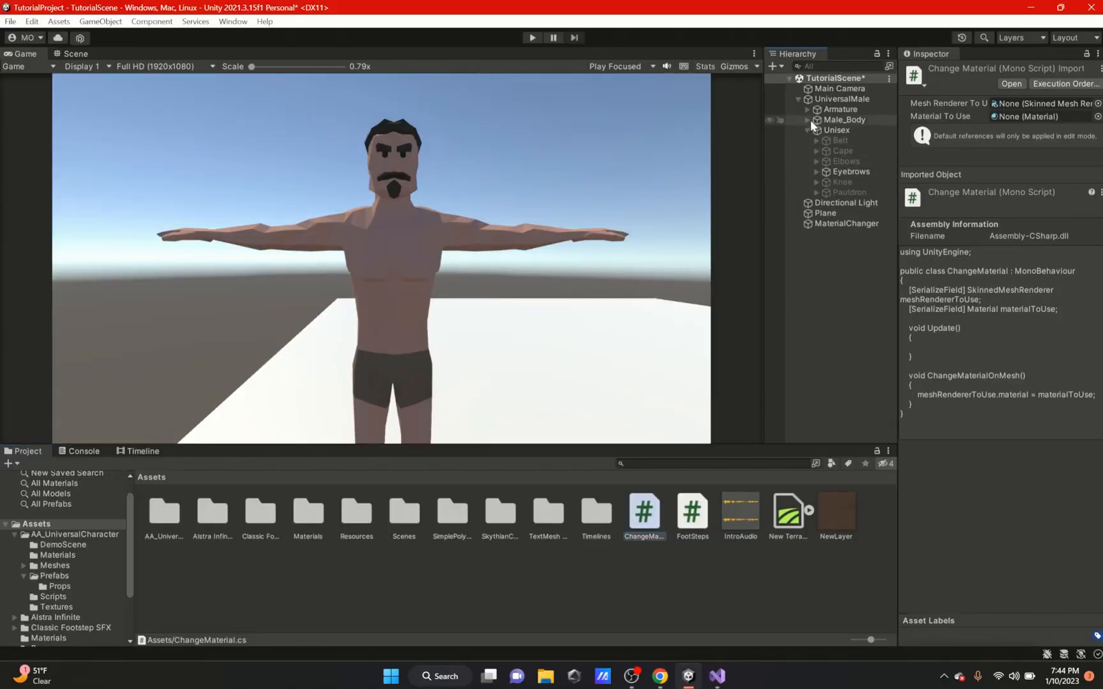
Inspect Head_M's Materials list under Male_Body, adding and removing a slot, then go back to the script.
{"action": "left_click", "coordinate": [806, 120]}
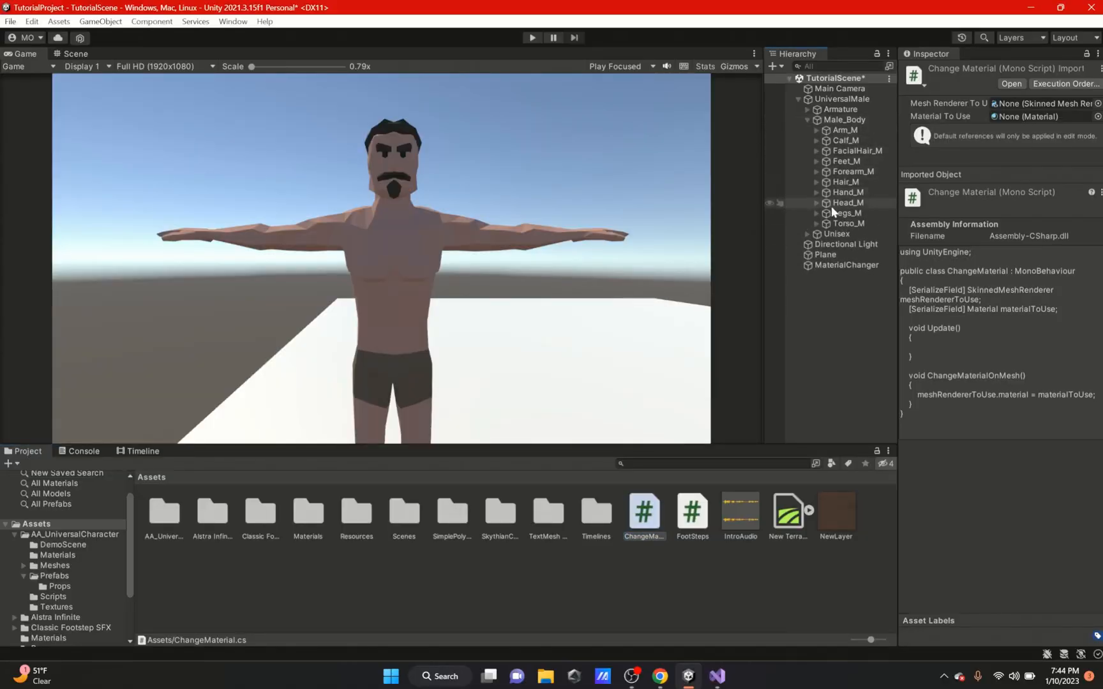
{"action": "left_click", "coordinate": [849, 212]}
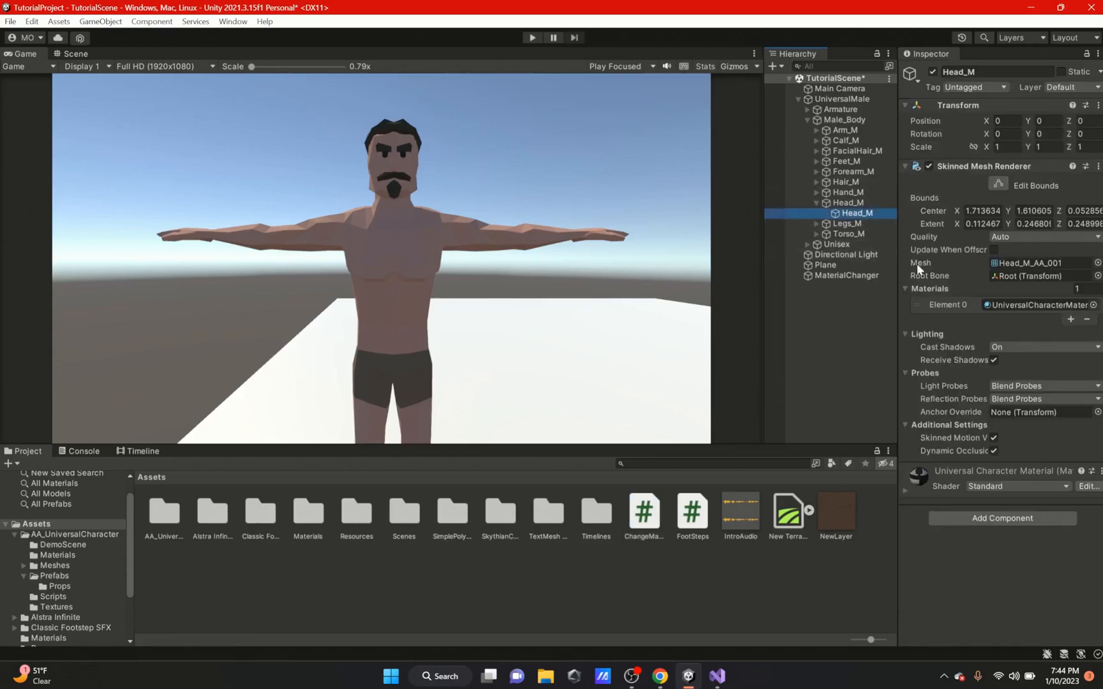
{"action": "mouse_move", "coordinate": [984, 273]}
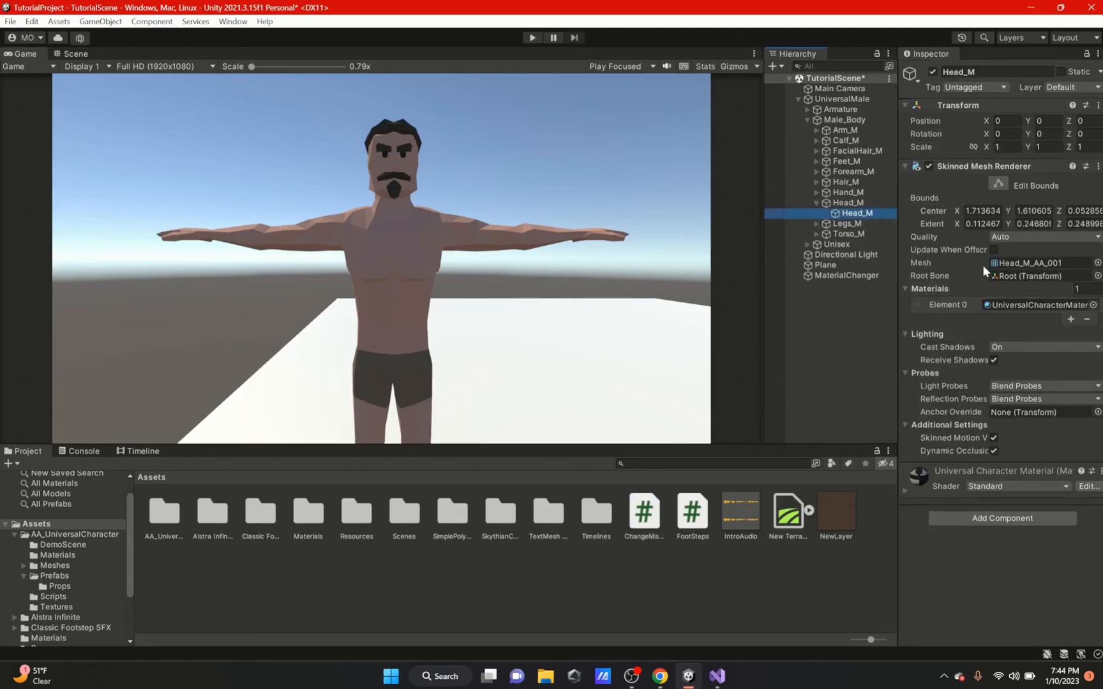
{"action": "left_click", "coordinate": [1070, 319]}
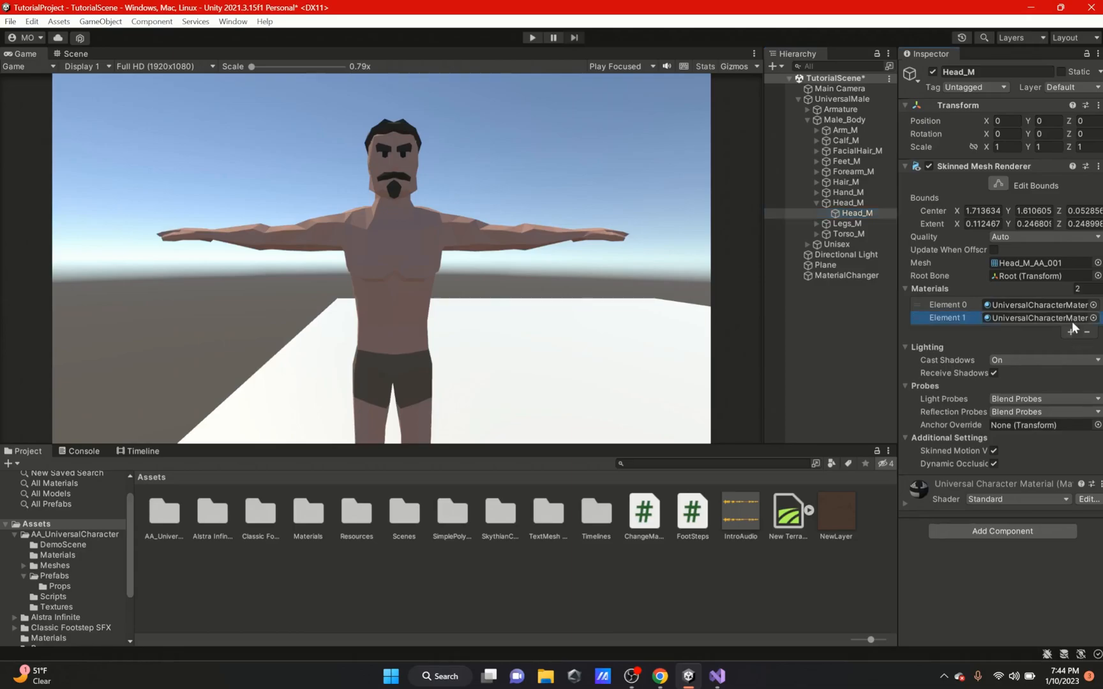
{"action": "left_click", "coordinate": [1071, 332]}
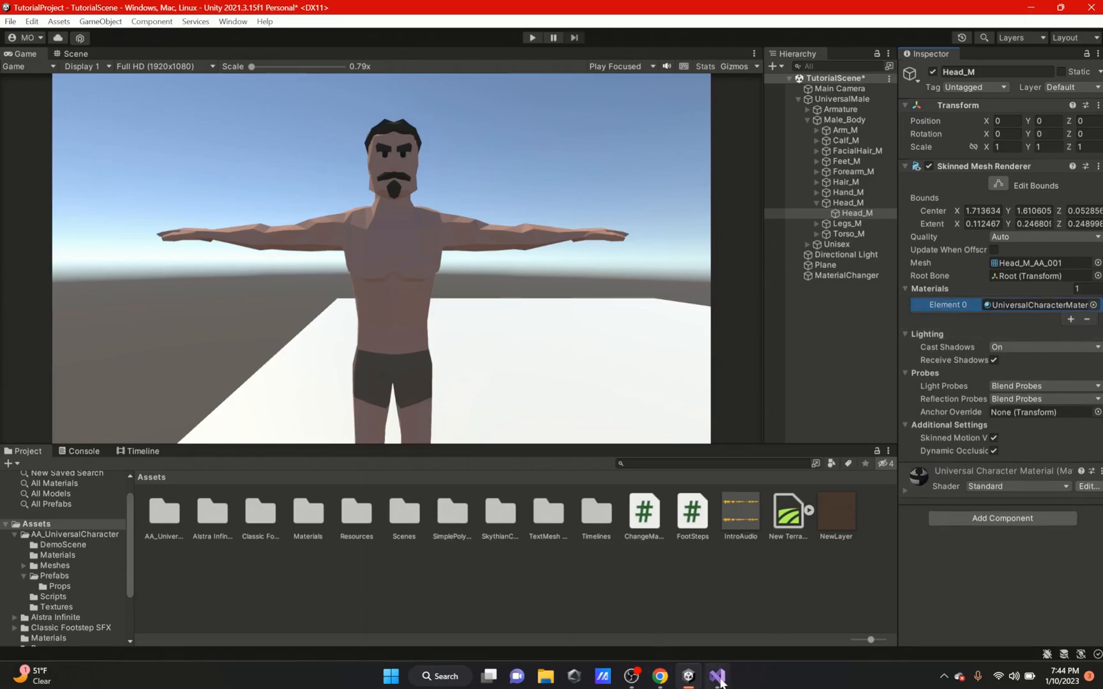
{"action": "left_click", "coordinate": [716, 678]}
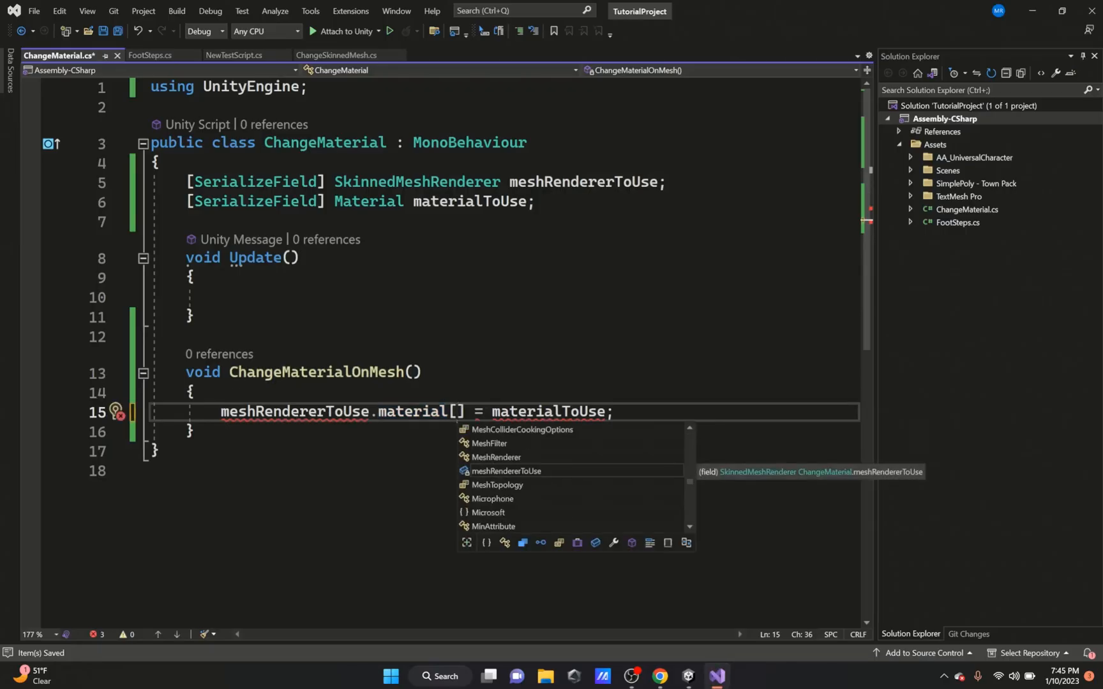
Change the assignment to meshRendererToUse.materials[0] = materialToUse after trying indices 1 and 2.
{"action": "type", "text": "1"}
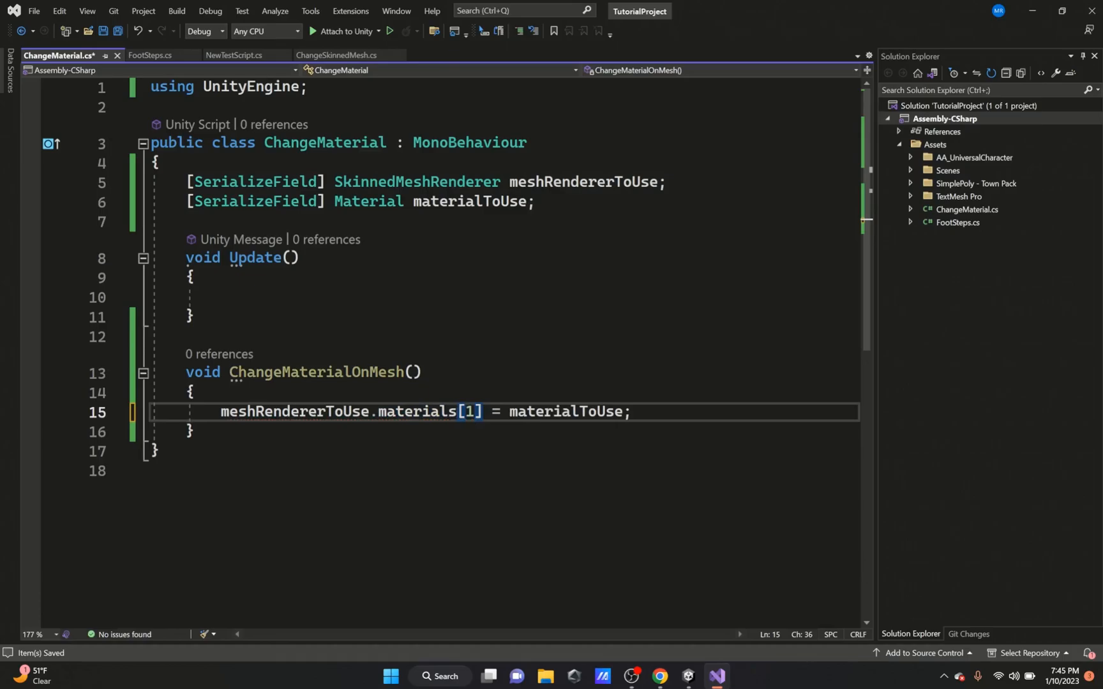
{"action": "double_click", "coordinate": [417, 411]}
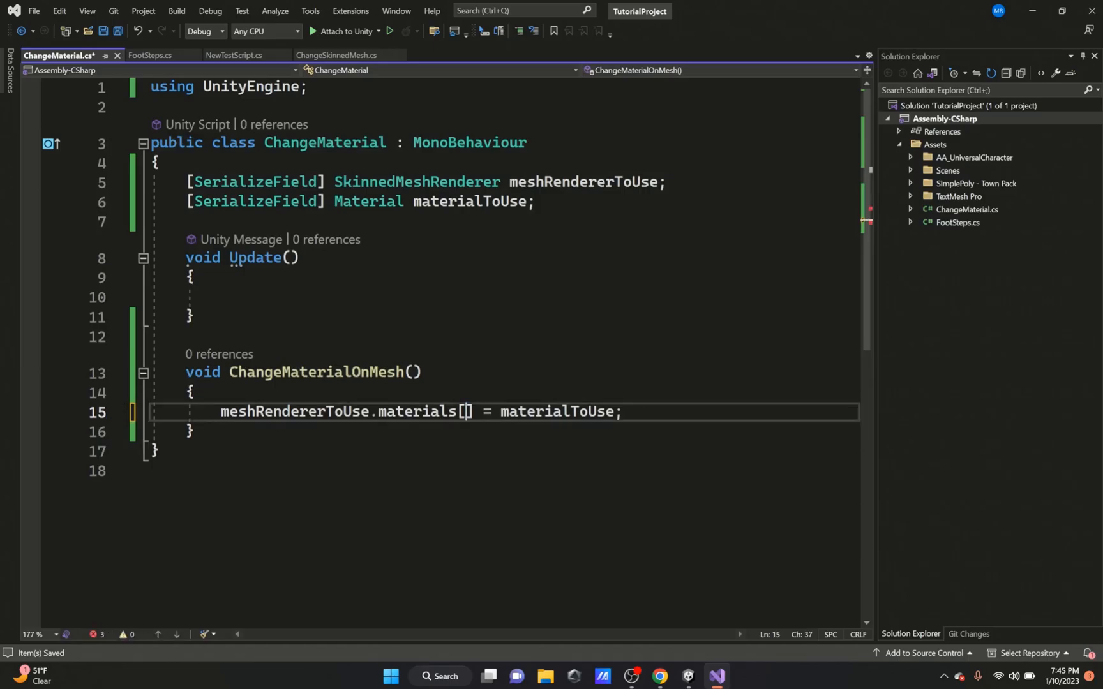
{"action": "type", "text": "2"}
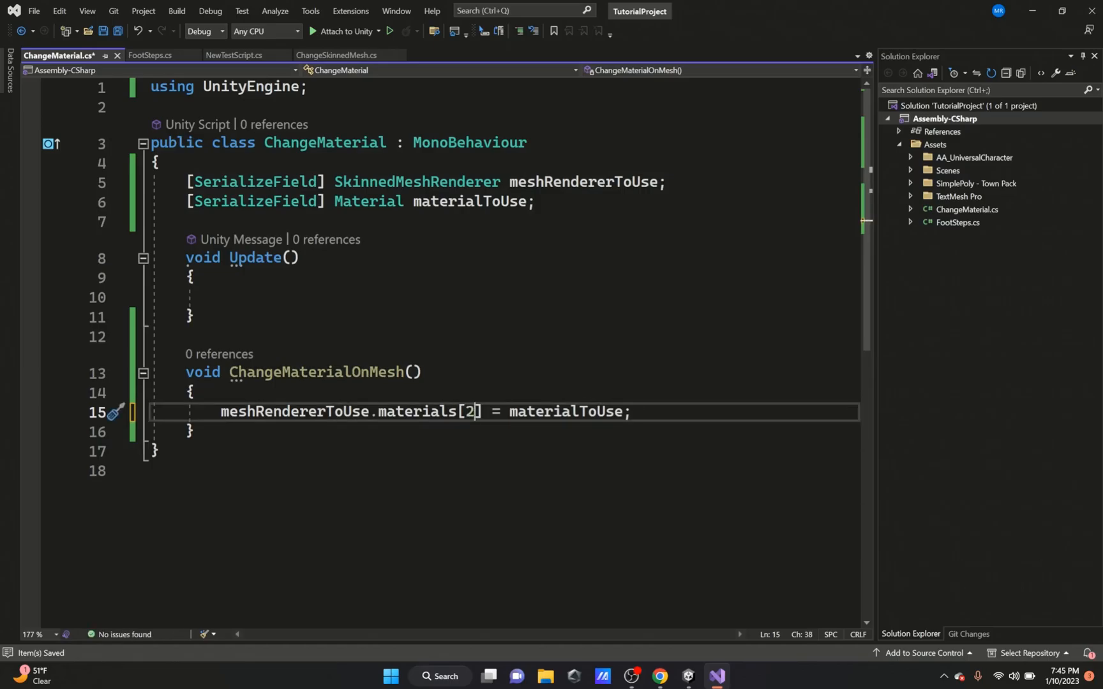
{"action": "key", "text": "Backspace"}
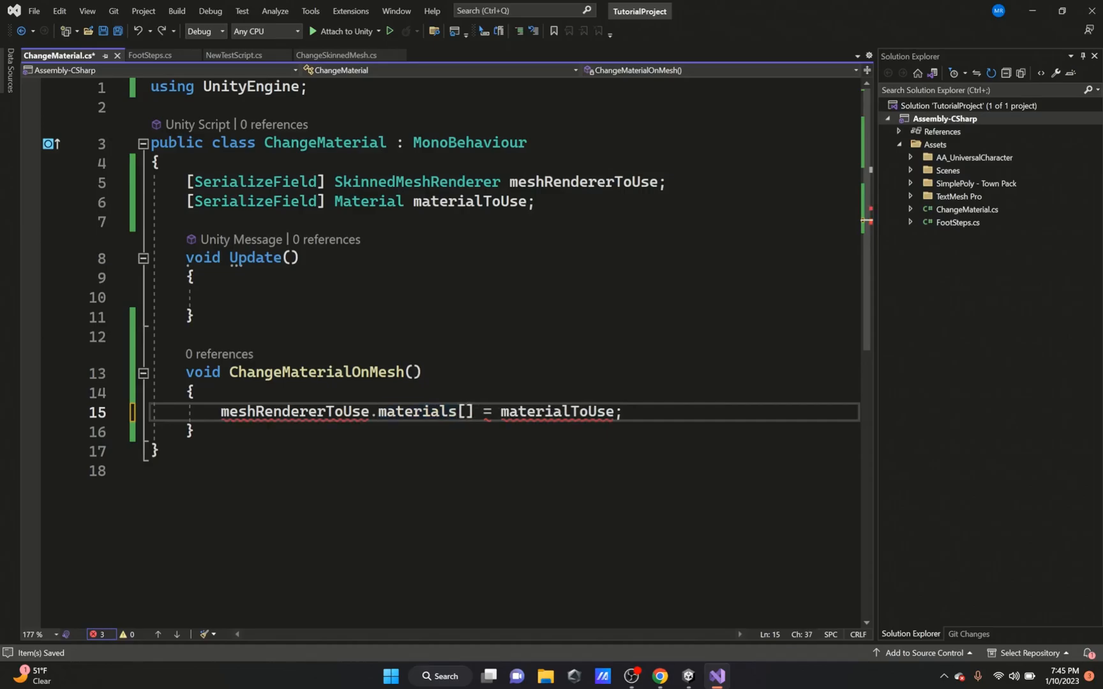
{"action": "type", "text": "0"}
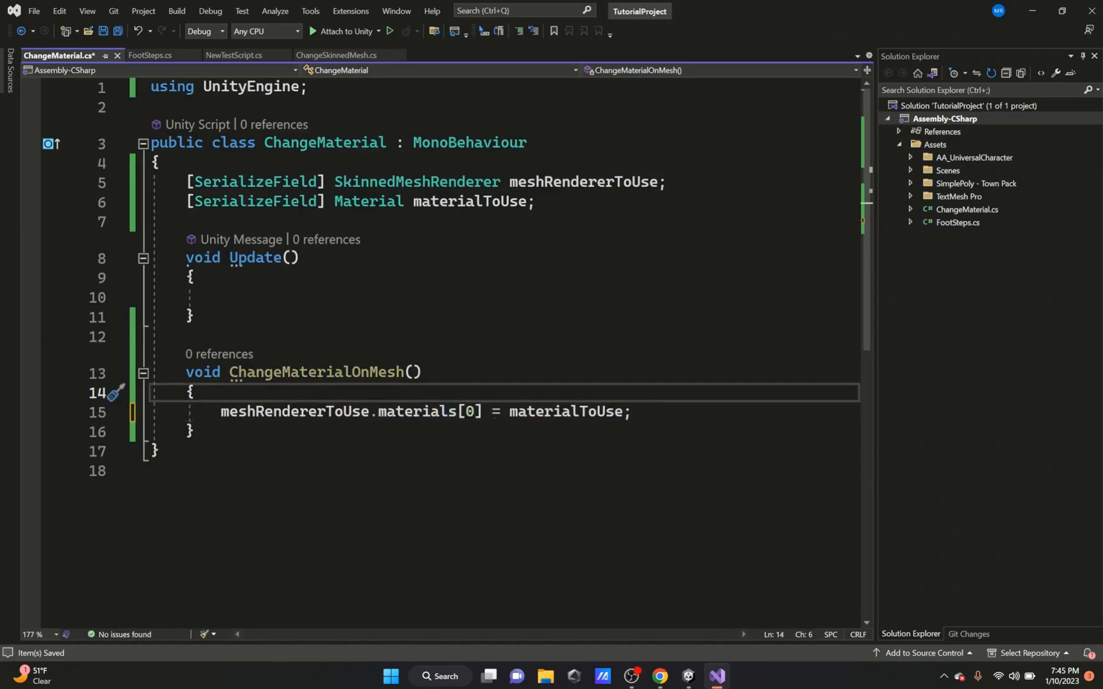
{"action": "type", "text": "materialToUse = GetComponent<Material>();"}
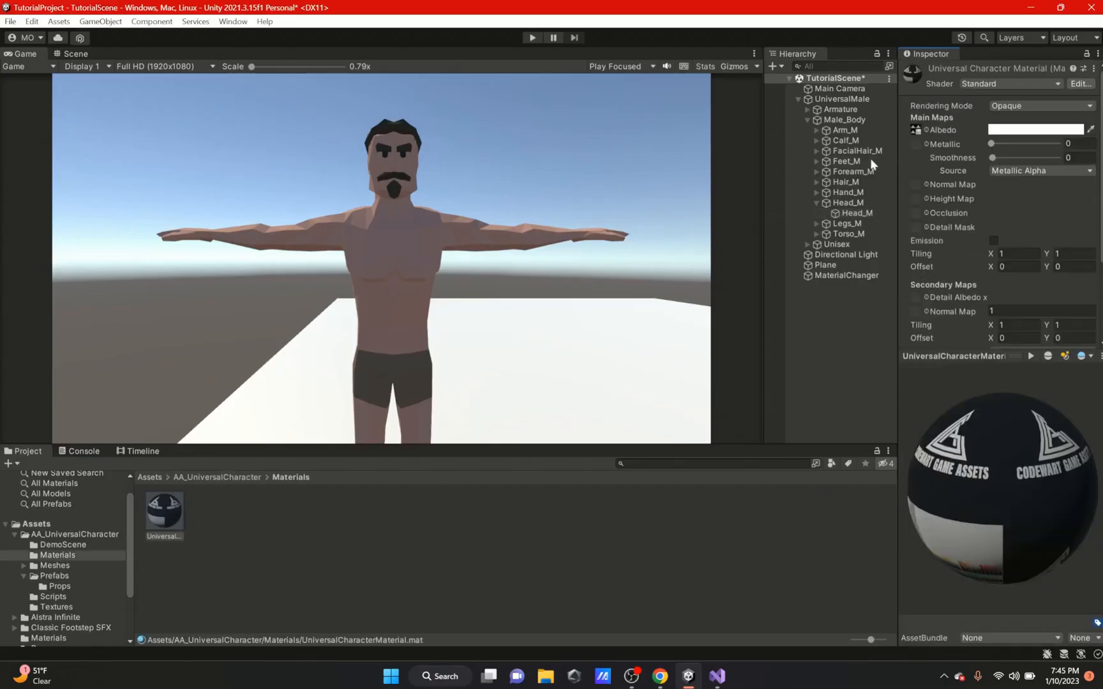
{"action": "left_click", "coordinate": [856, 213]}
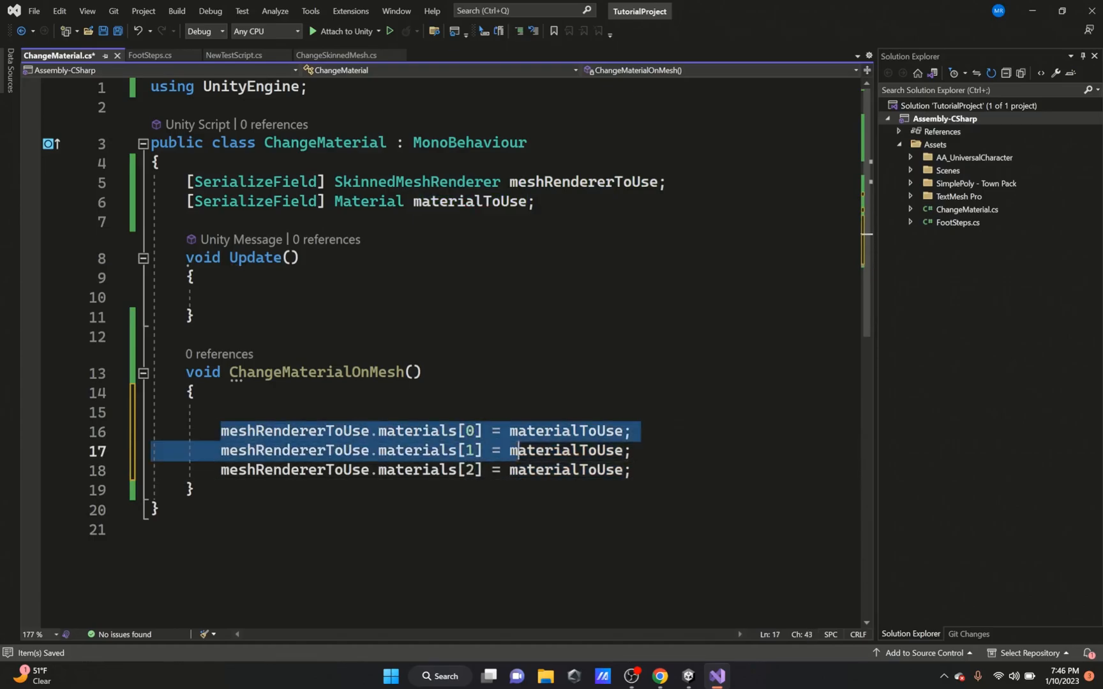
Write a for loop over meshRendererToUse.materials.Length assigning materials[i] = materialToUse.
{"action": "key", "text": "Delete"}
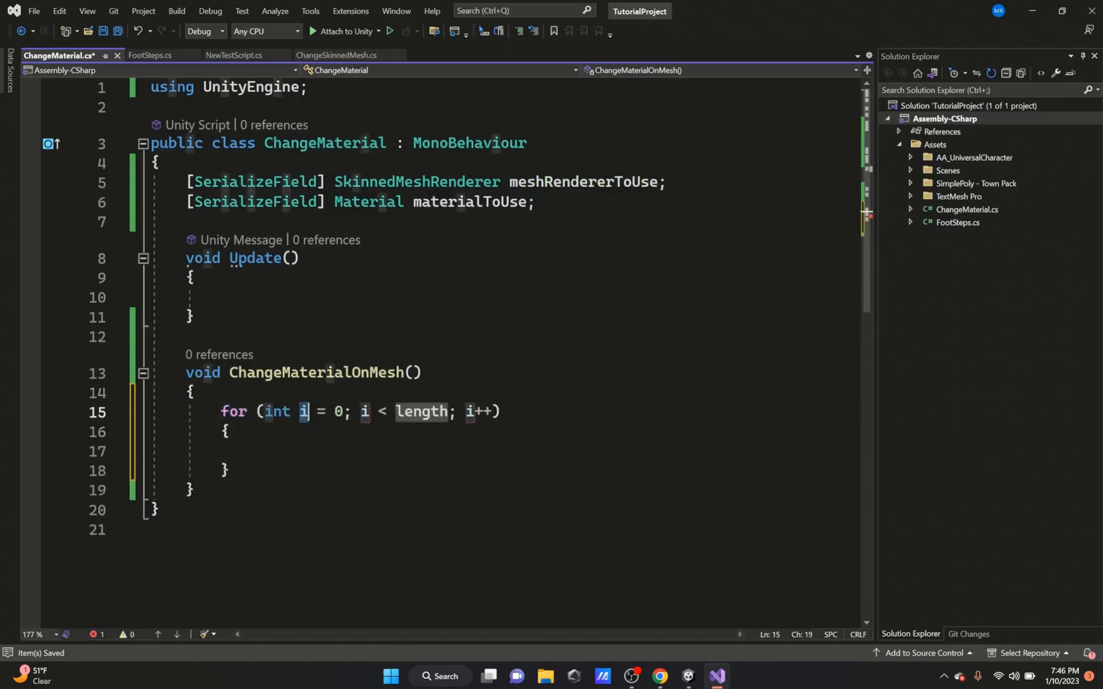
{"action": "type", "text": "me"}
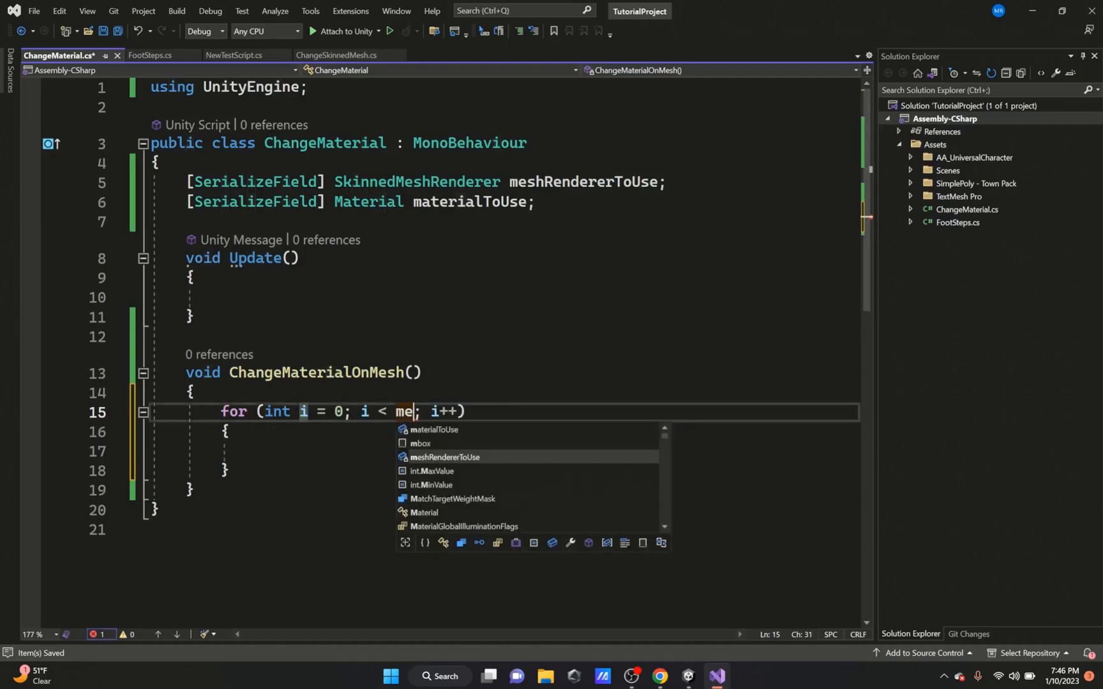
{"action": "type", "text": "meshRendererToUse."}
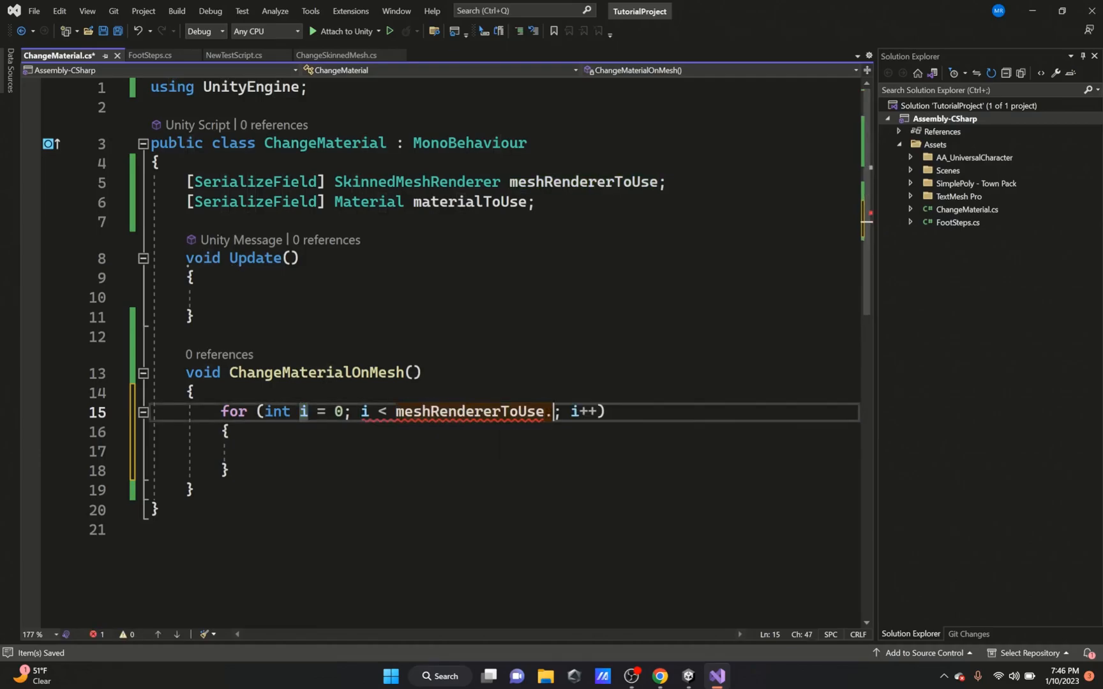
{"action": "type", "text": "materials."}
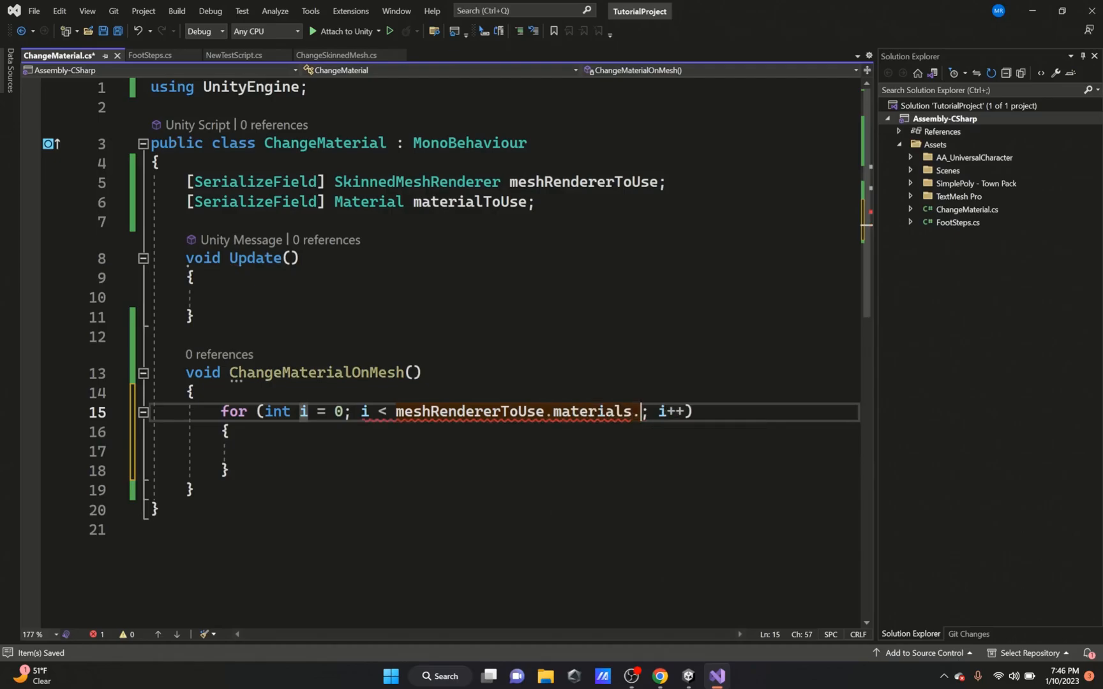
{"action": "type", "text": "Length"}
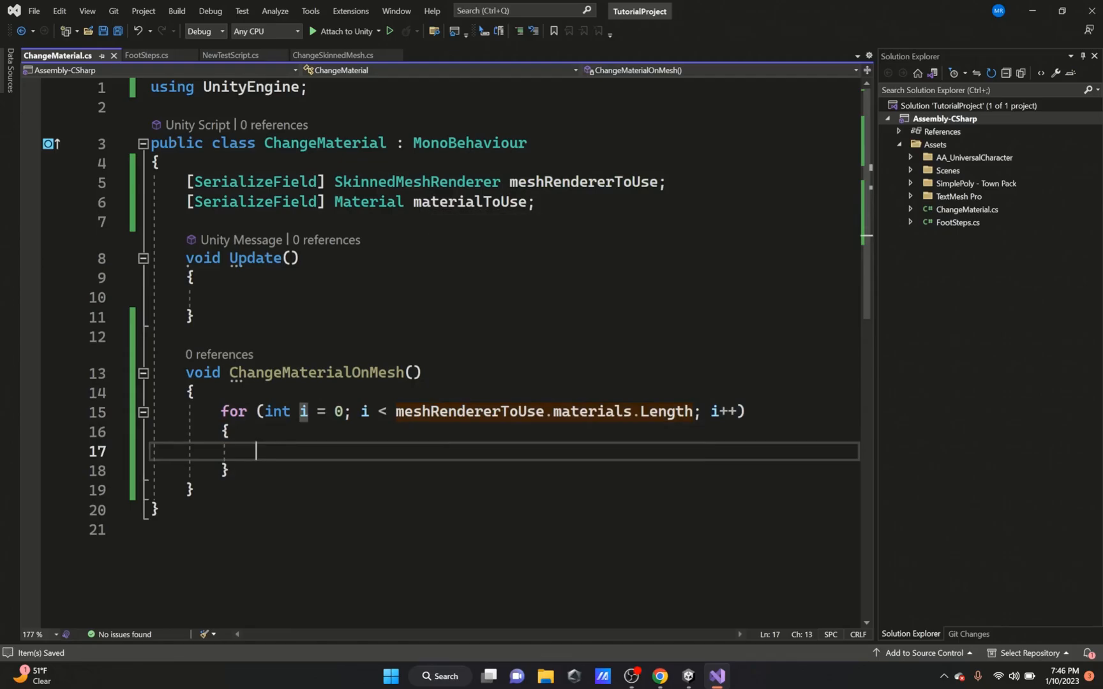
{"action": "type", "text": "meshRendererToUse.materials"}
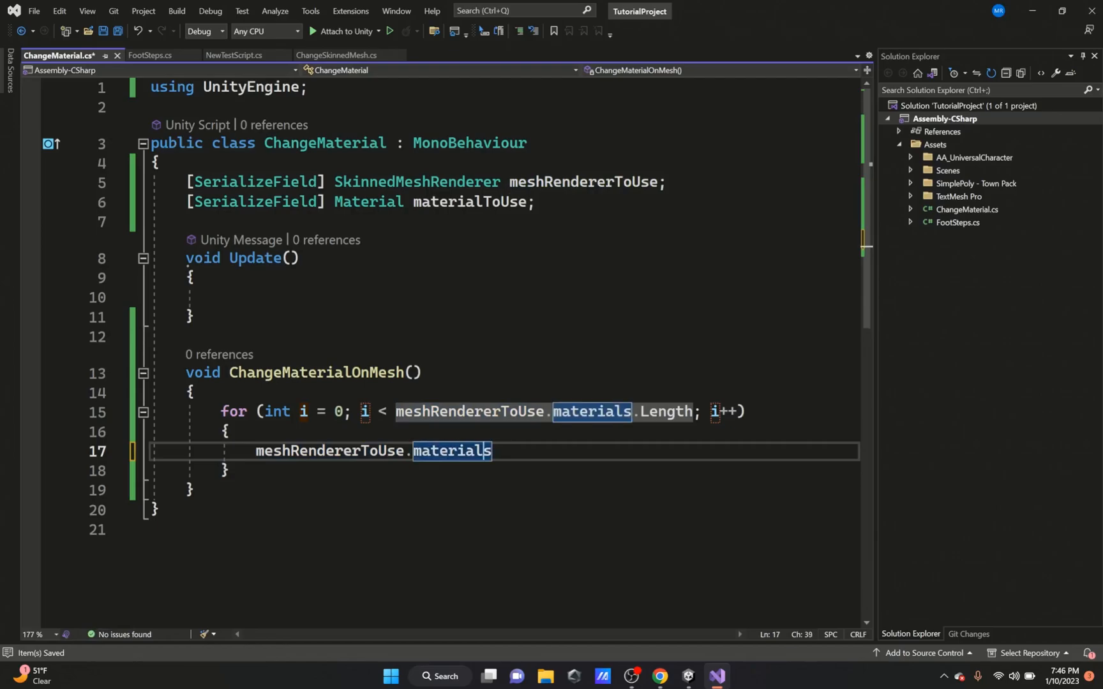
{"action": "type", "text": "["}
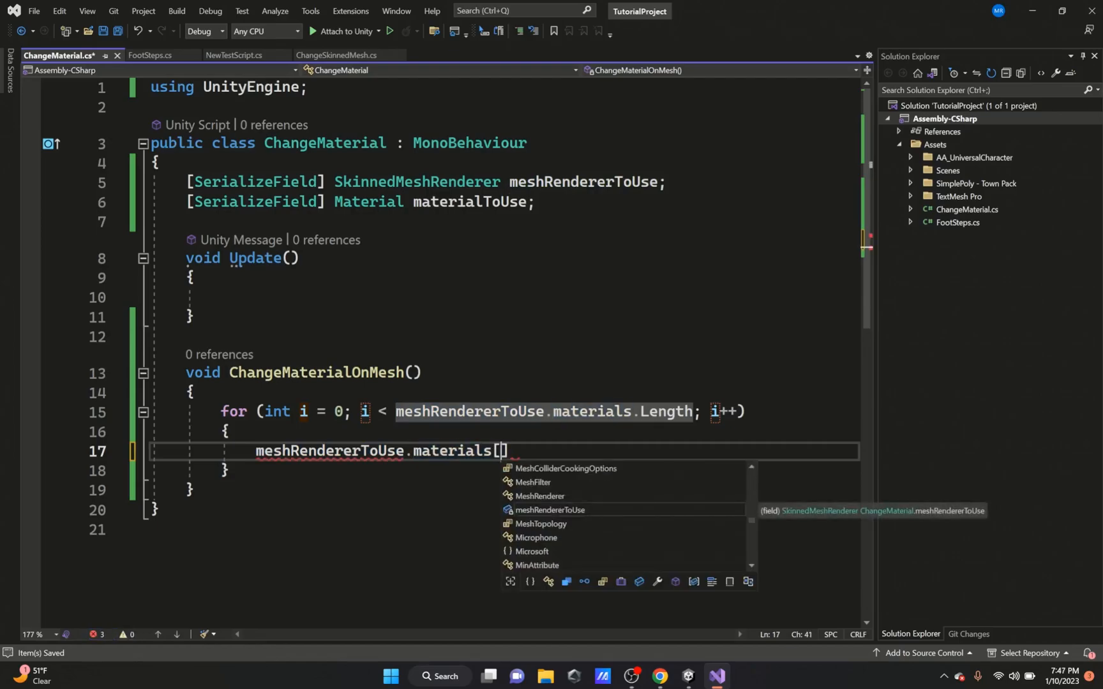
{"action": "type", "text": "i]."}
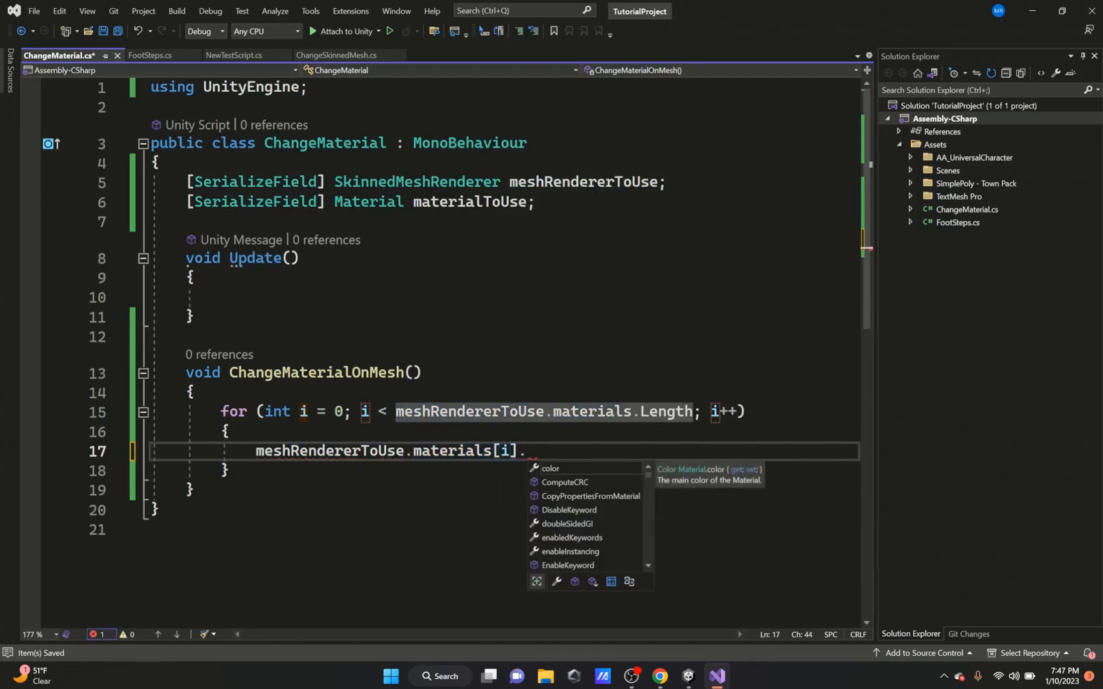
{"action": "type", "text": "= materialToUse"}
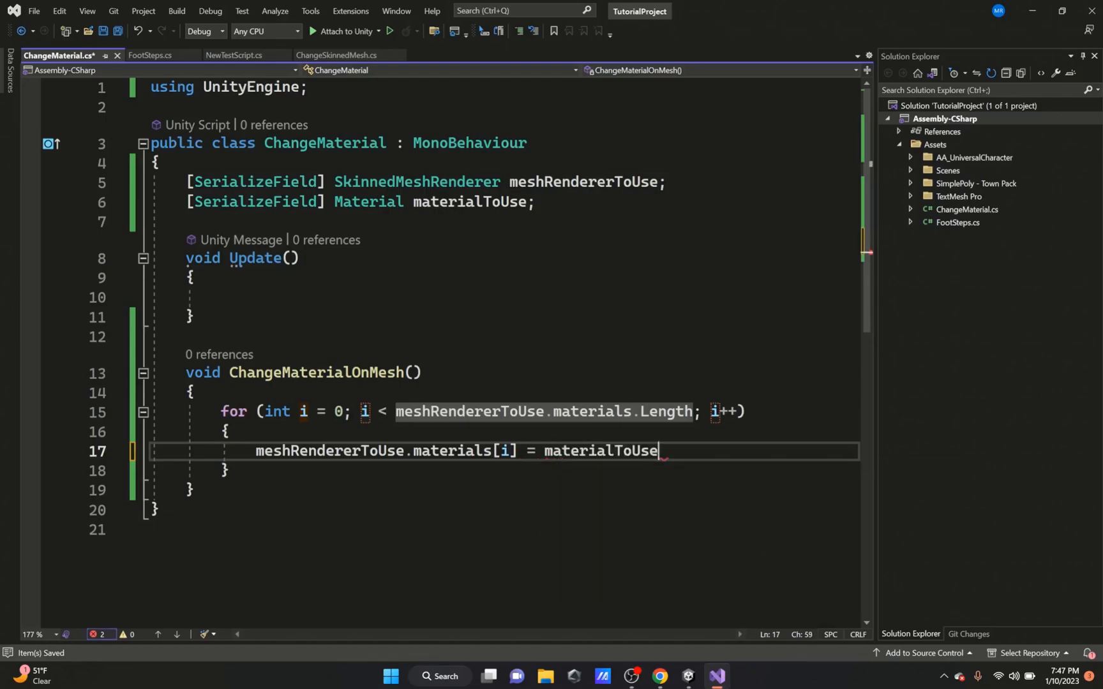
{"action": "type", "text": ";"}
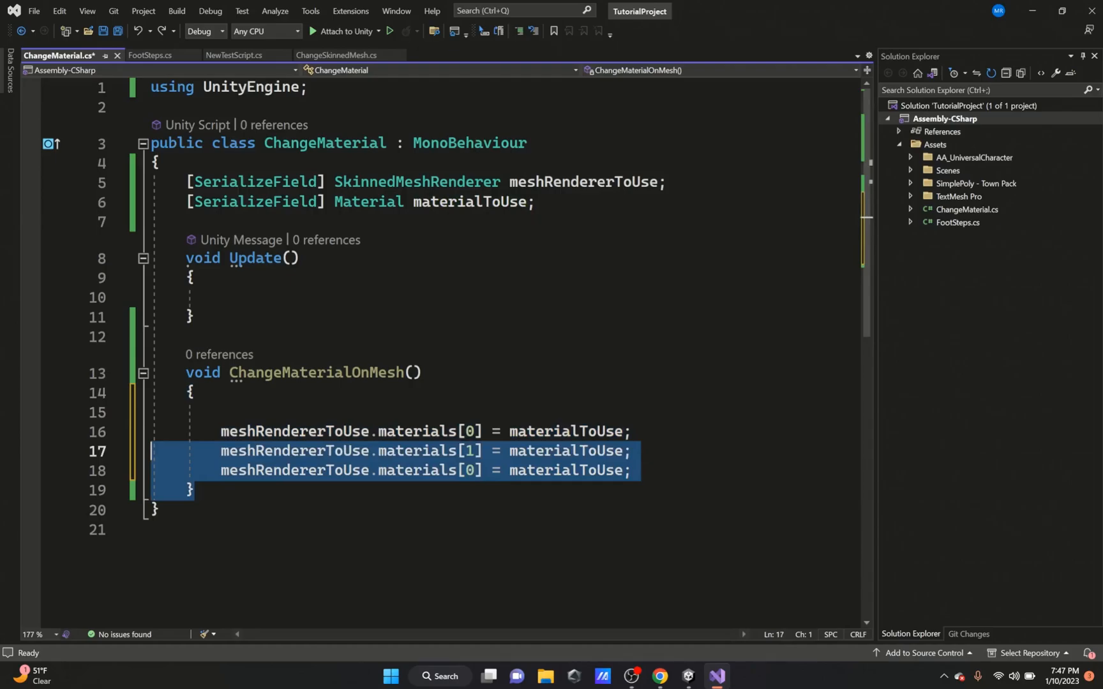
In Update add if (Input.GetKeyDown(KeyCode.Space)) ChangeMaterialOnMesh(); keeping one materials[0] line, and save.
{"action": "key", "text": "Delete"}
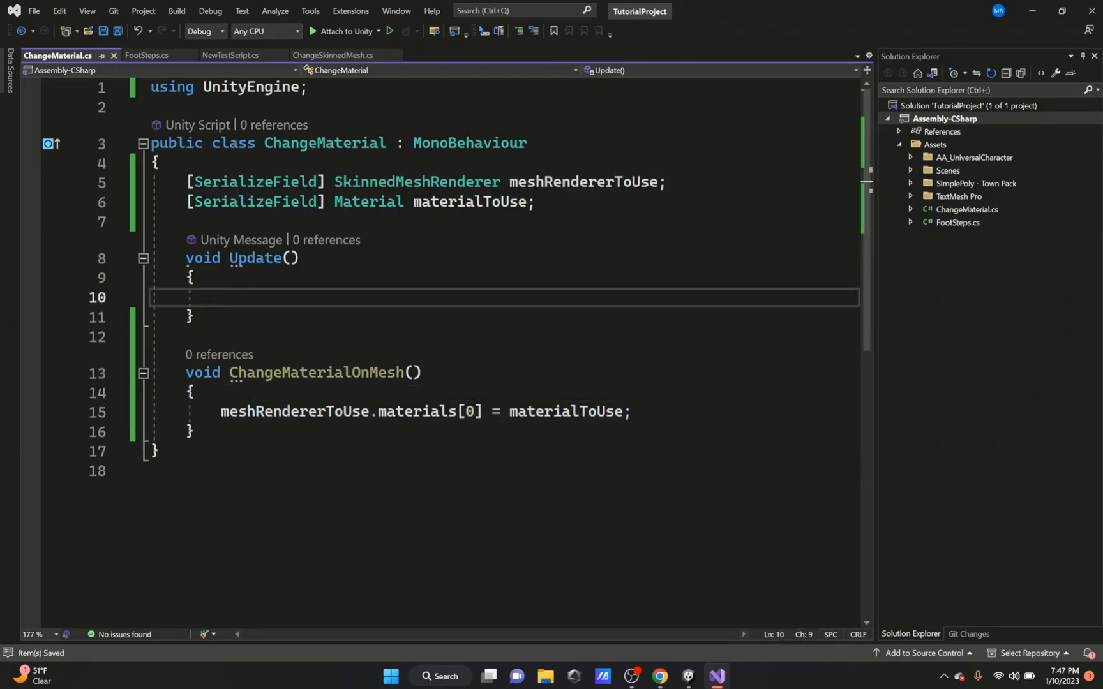
{"action": "type", "text": "if"}
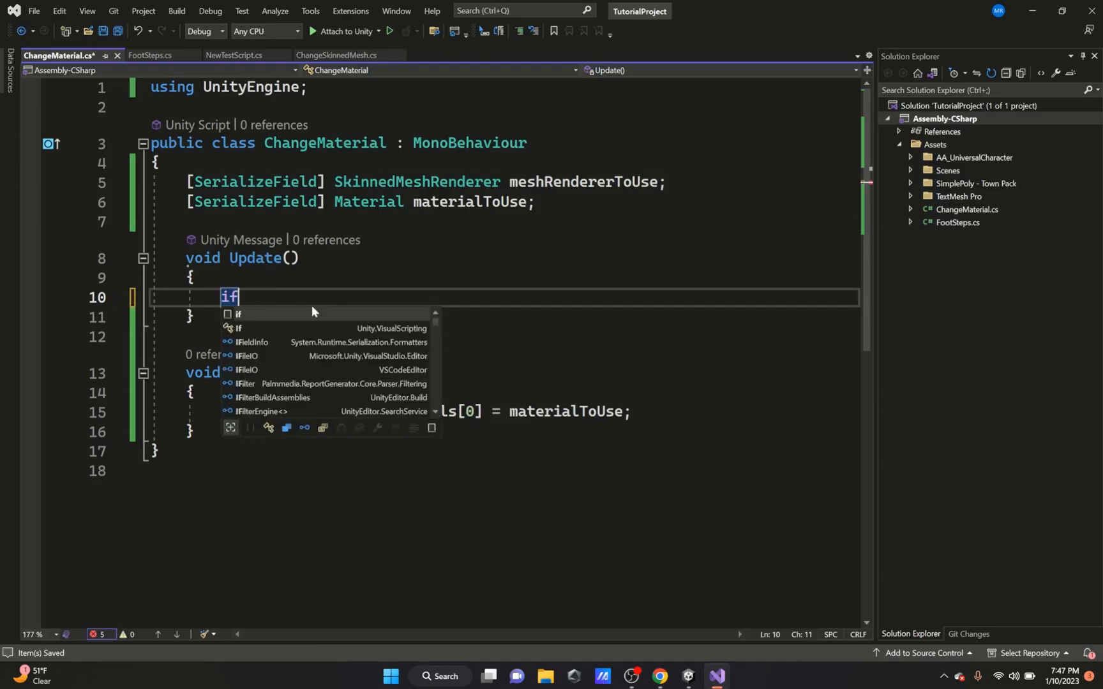
{"action": "type", "text": "(Input."}
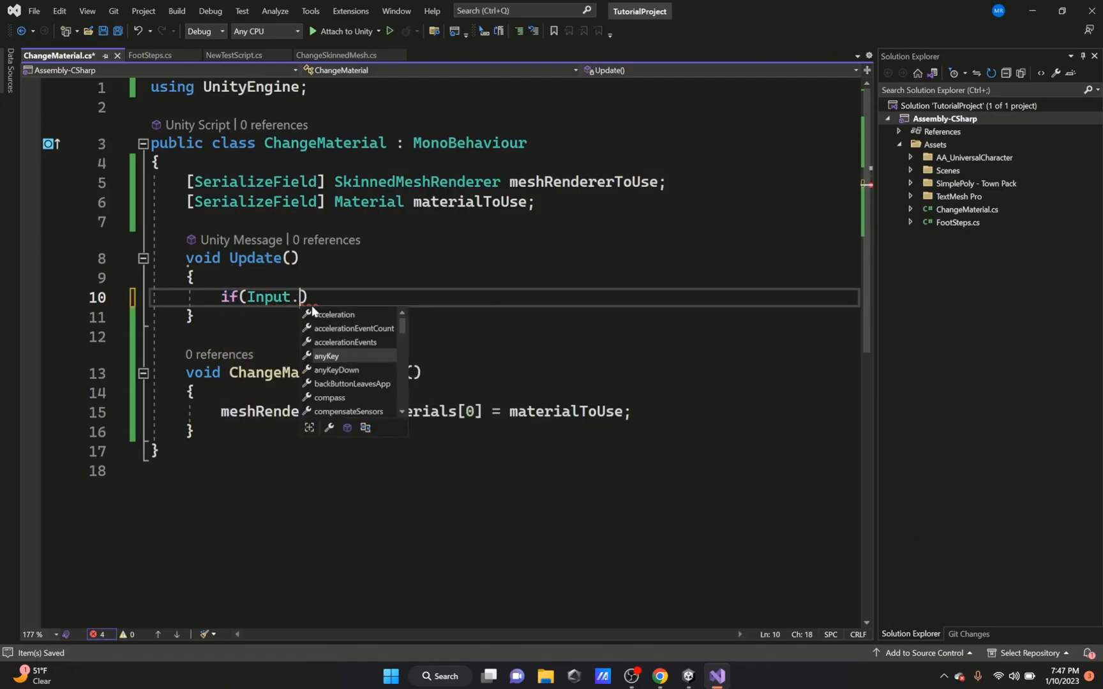
{"action": "type", "text": "getkey"}
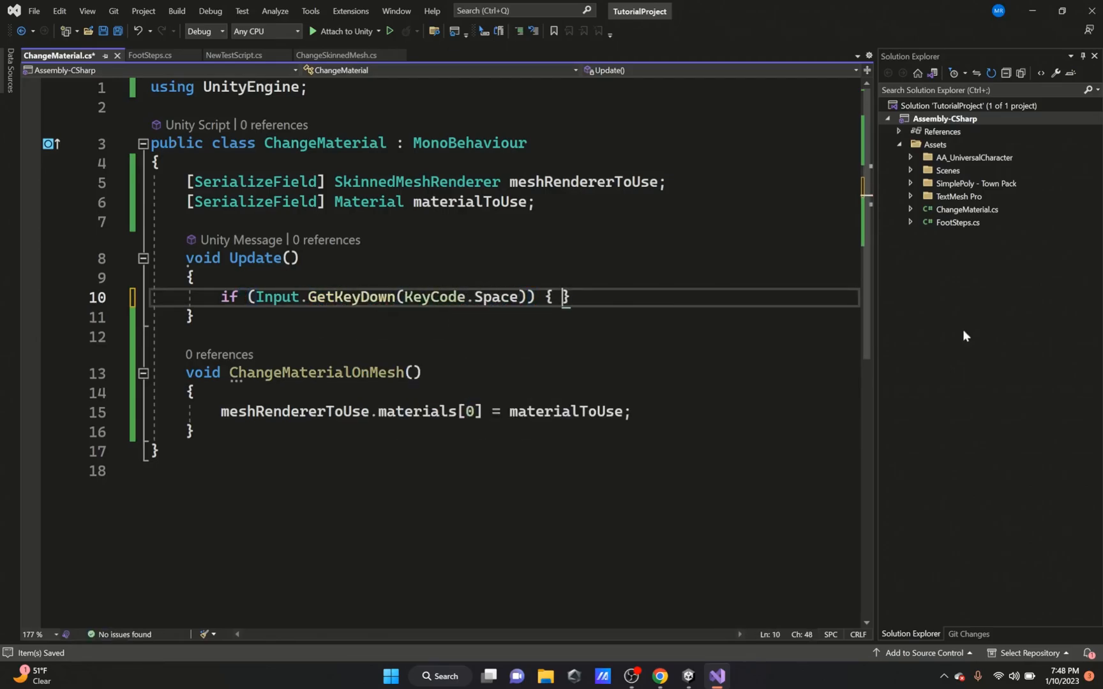
{"action": "type", "text": "ChangeMaterialOnMesh();"}
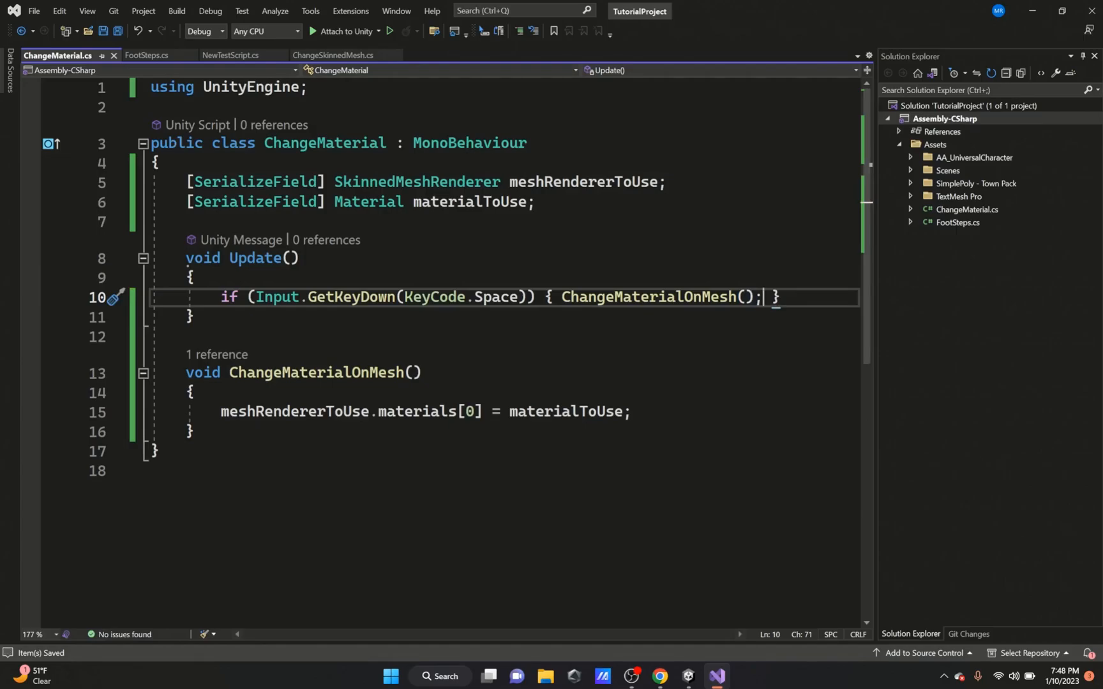
{"action": "key", "text": "enter"}
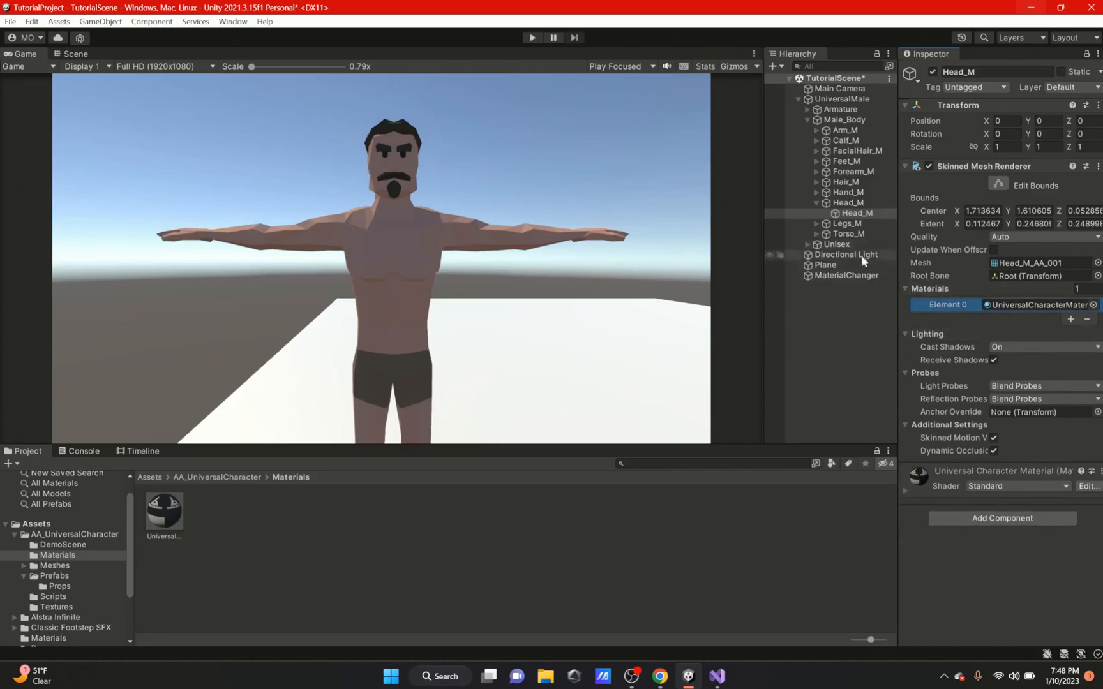
Set MaterialChanger's Material To Use to Eyes and run the scene in Play mode.
{"action": "left_click", "coordinate": [845, 275]}
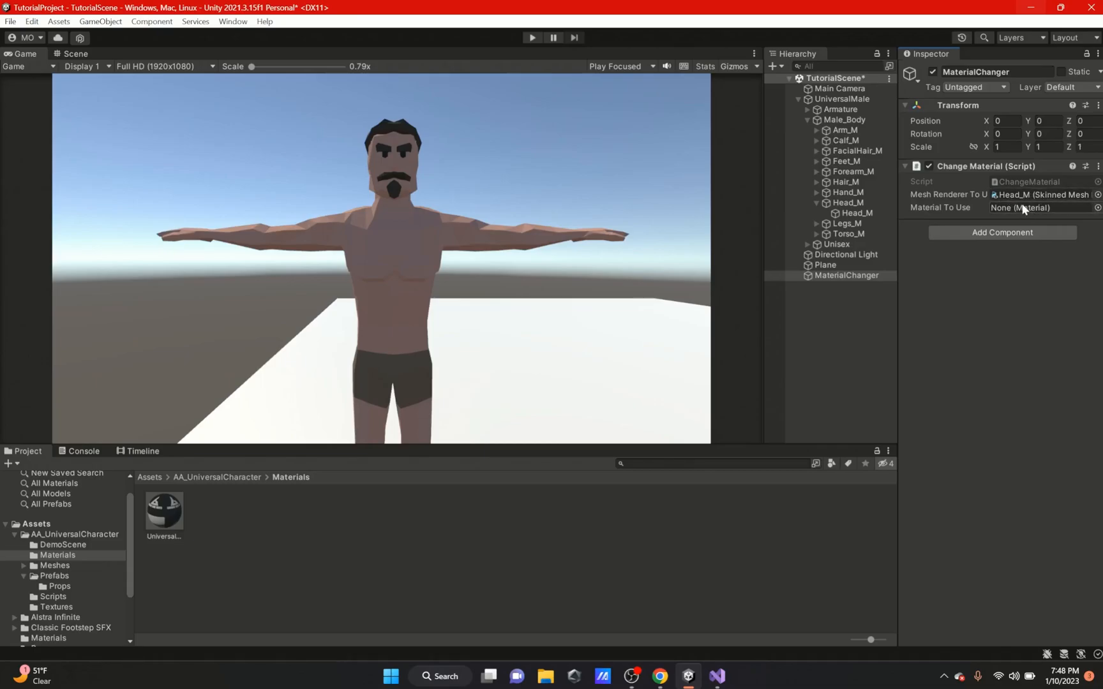
{"action": "left_click", "coordinate": [1044, 208]}
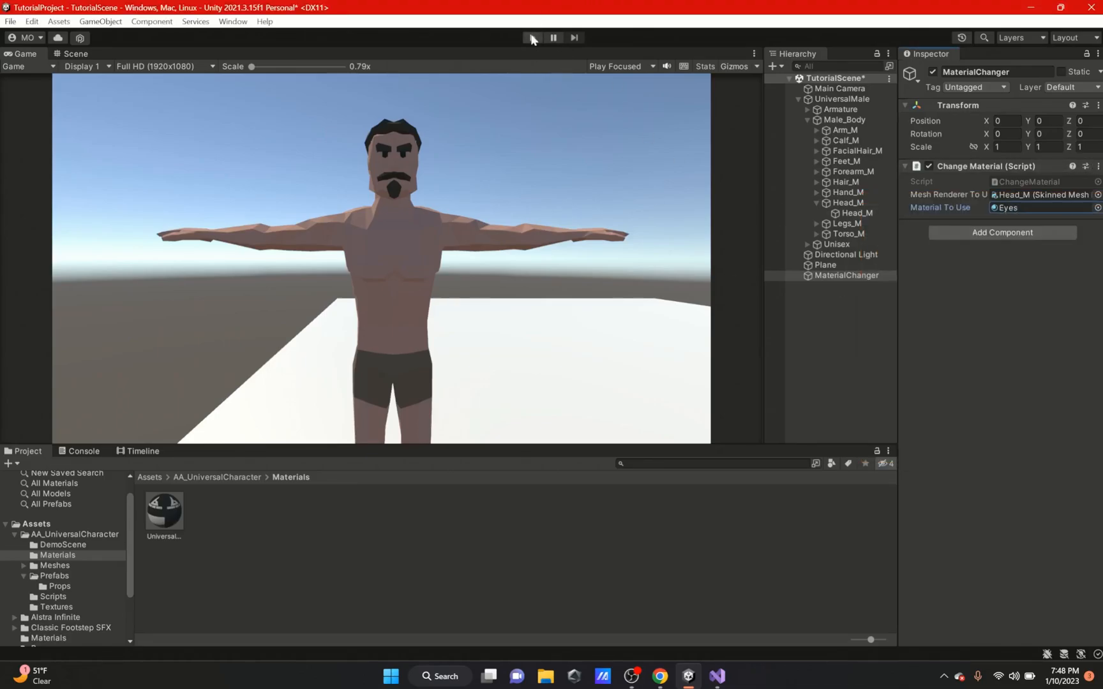
{"action": "left_click", "coordinate": [533, 37]}
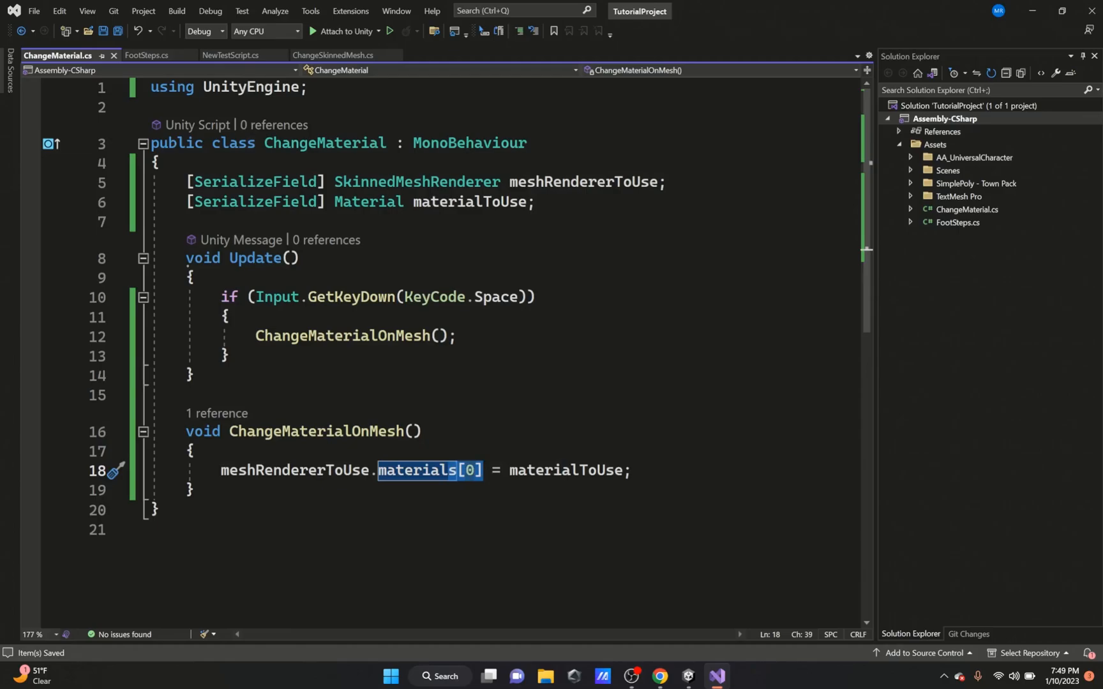
Replace materials[0] with material so the line reads meshRendererToUse.material = materialToUse.
{"action": "type", "text": "material"}
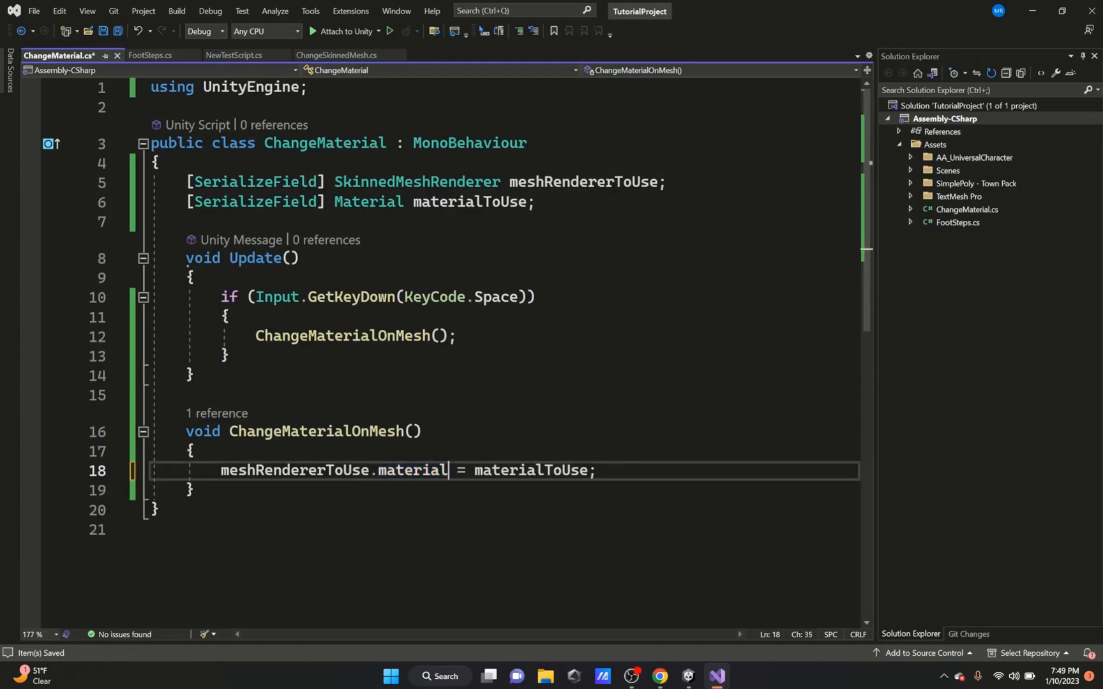